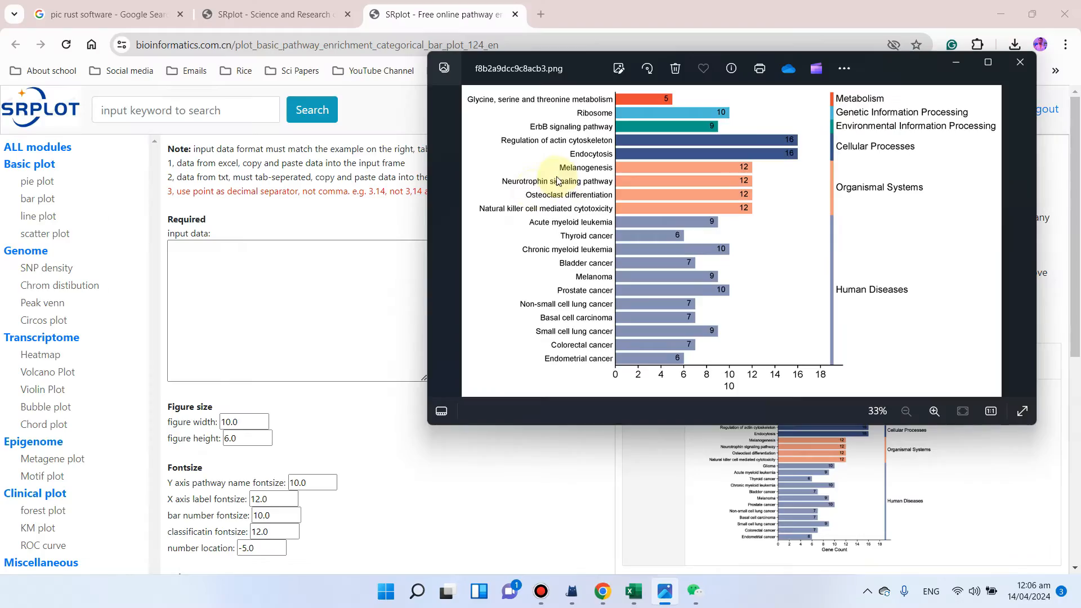
pyautogui.moveTo(542, 257)
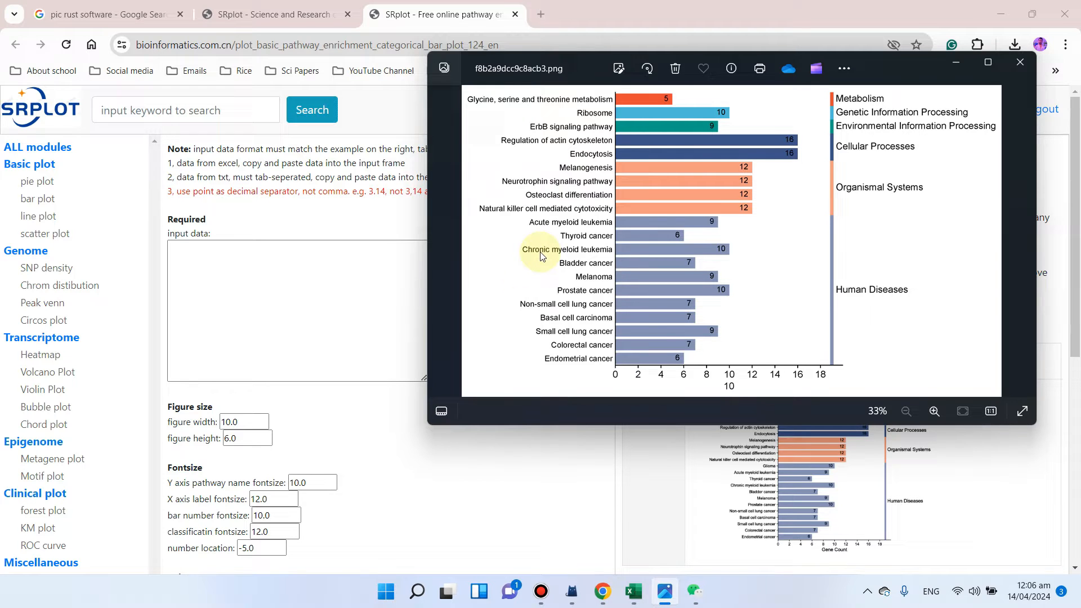
pyautogui.moveTo(548, 245)
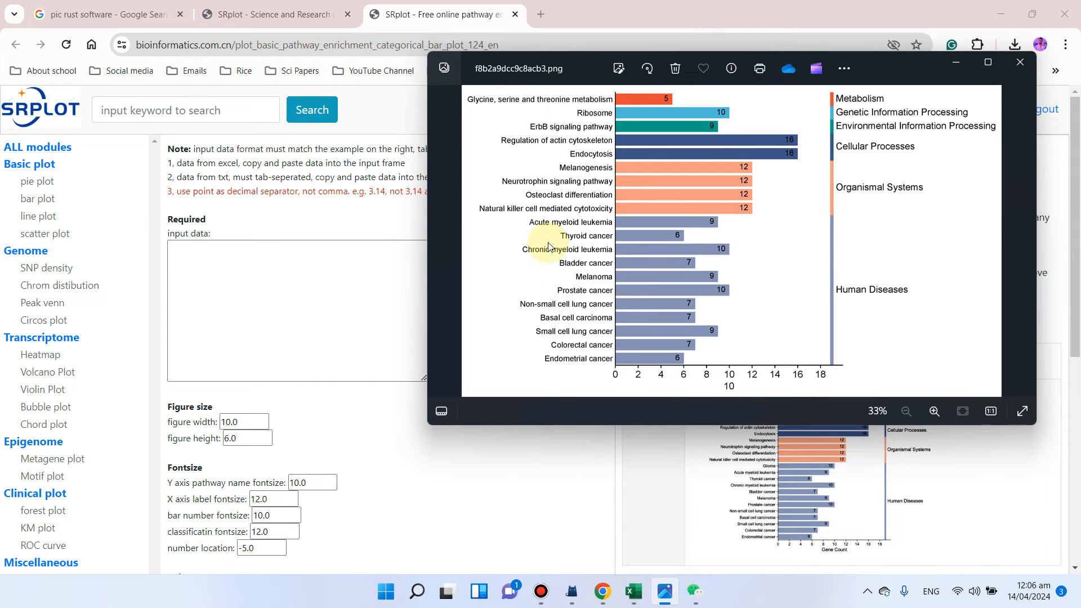
pyautogui.moveTo(576, 144)
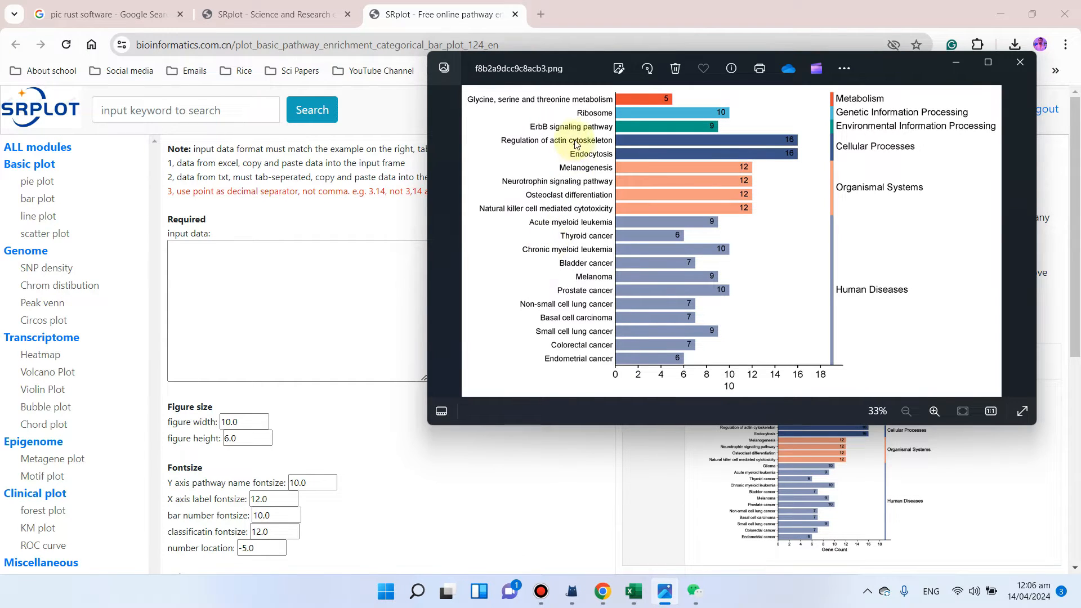
pyautogui.moveTo(560, 131)
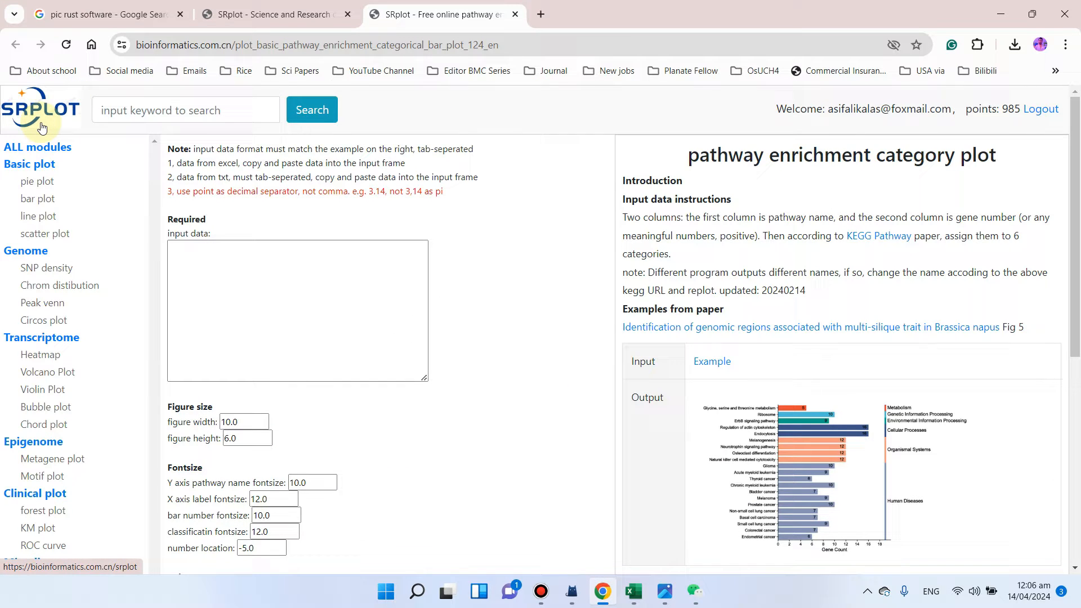
# Step: Start a fresh SRplot tab and search the tool catalogue for 'summ'
pyautogui.scroll(-3)
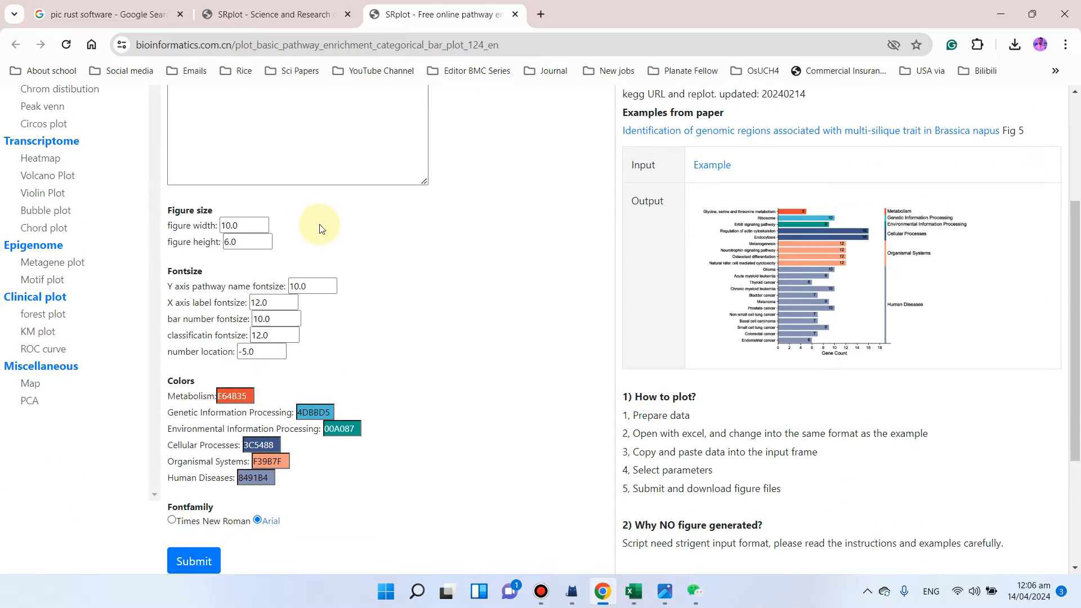
pyautogui.scroll(3)
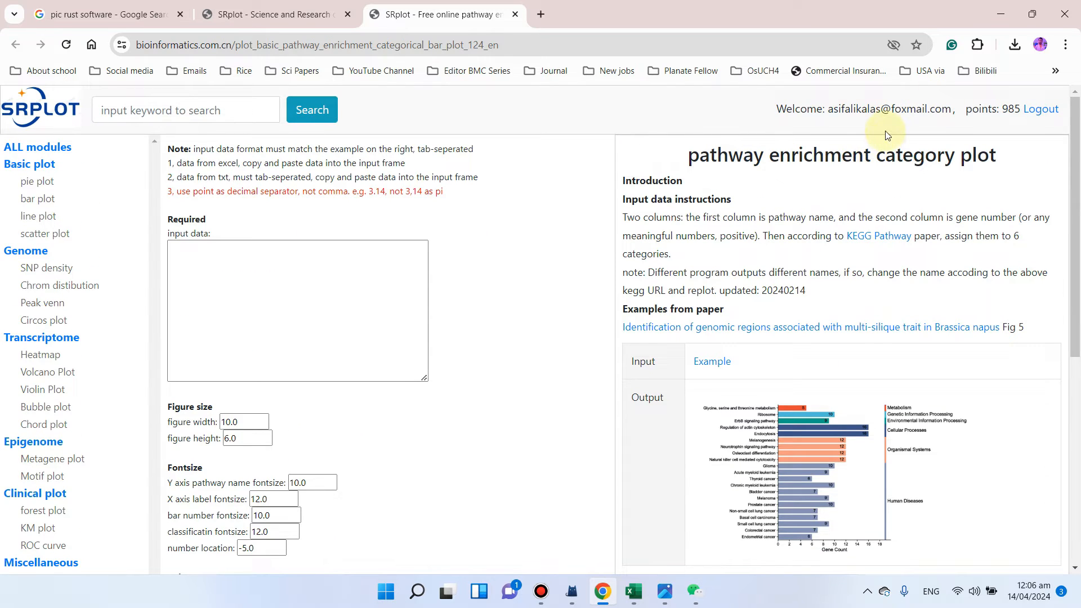
pyautogui.scroll(-3)
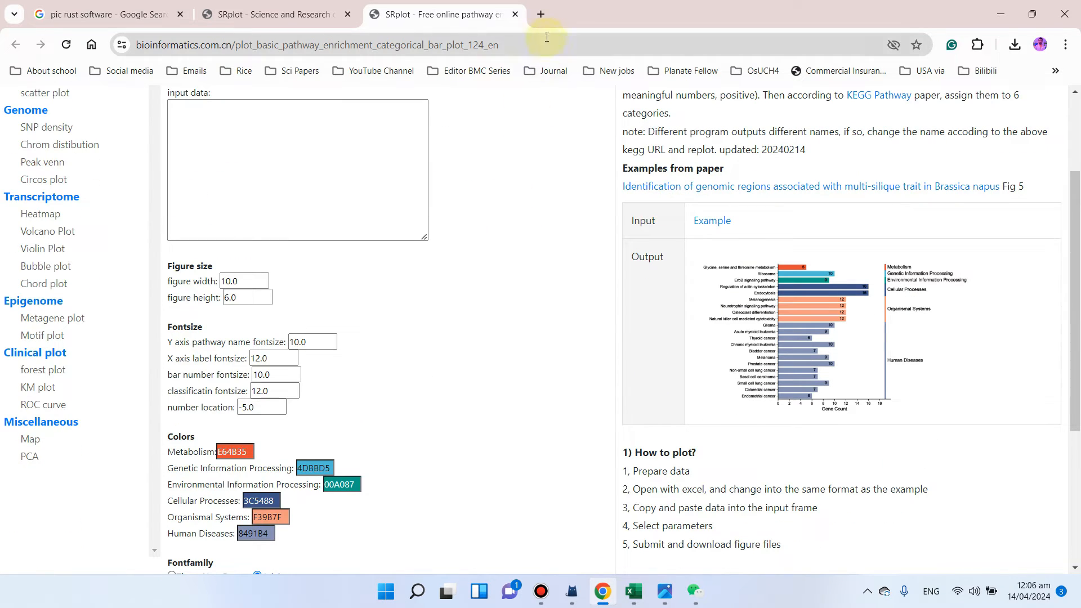
pyautogui.scroll(3)
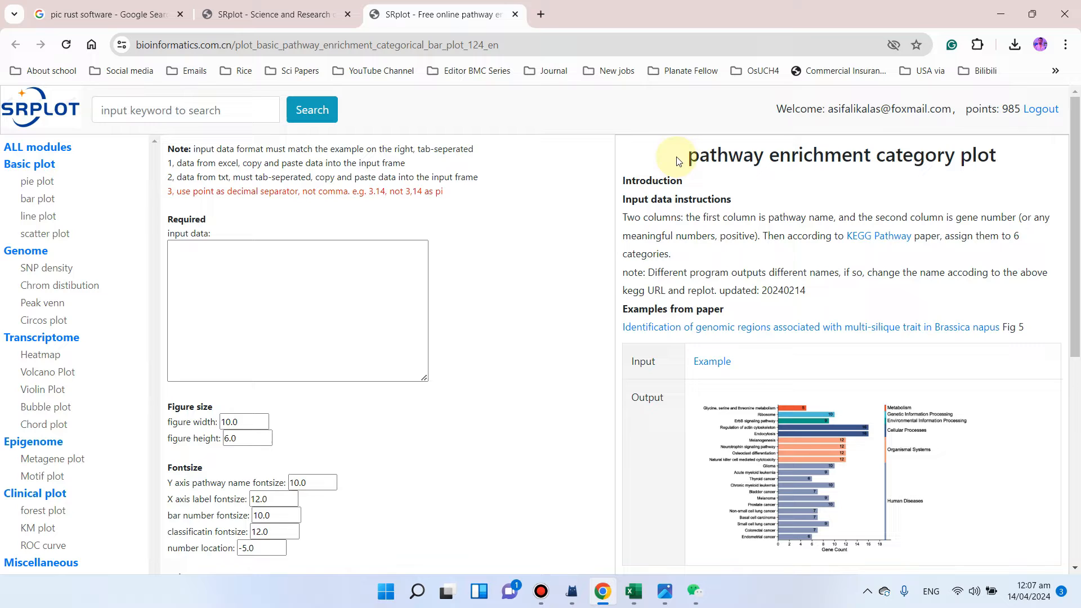
pyautogui.moveTo(965, 175)
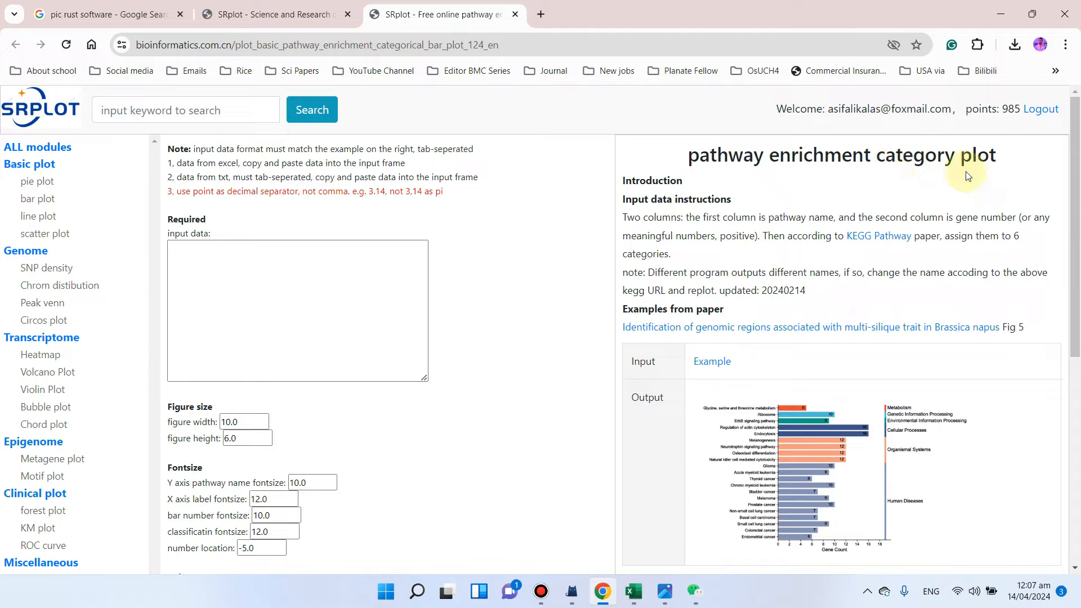
pyautogui.moveTo(540, 15)
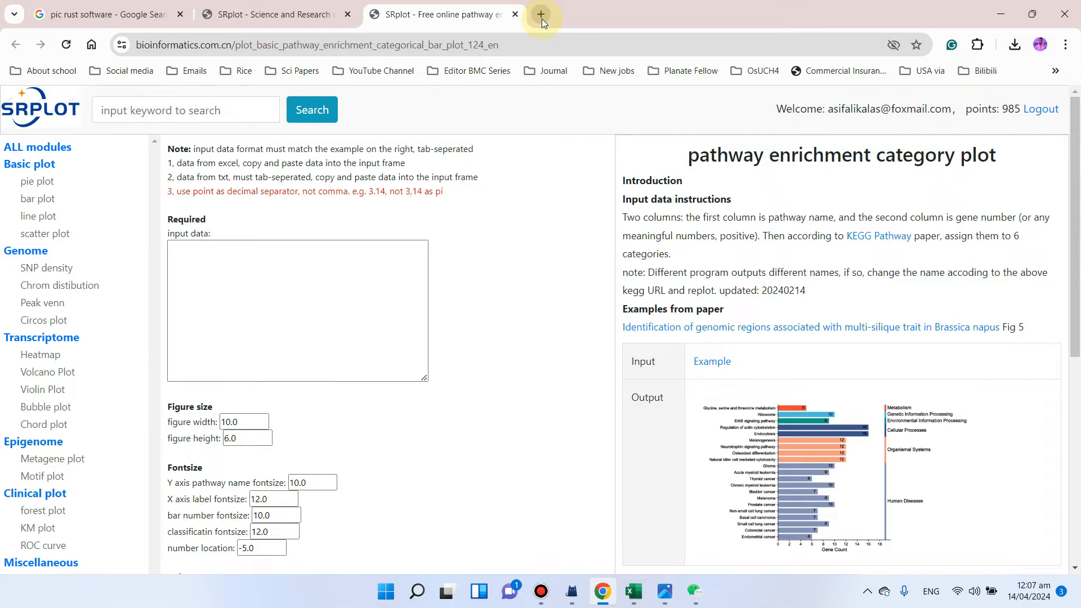
pyautogui.click(540, 15)
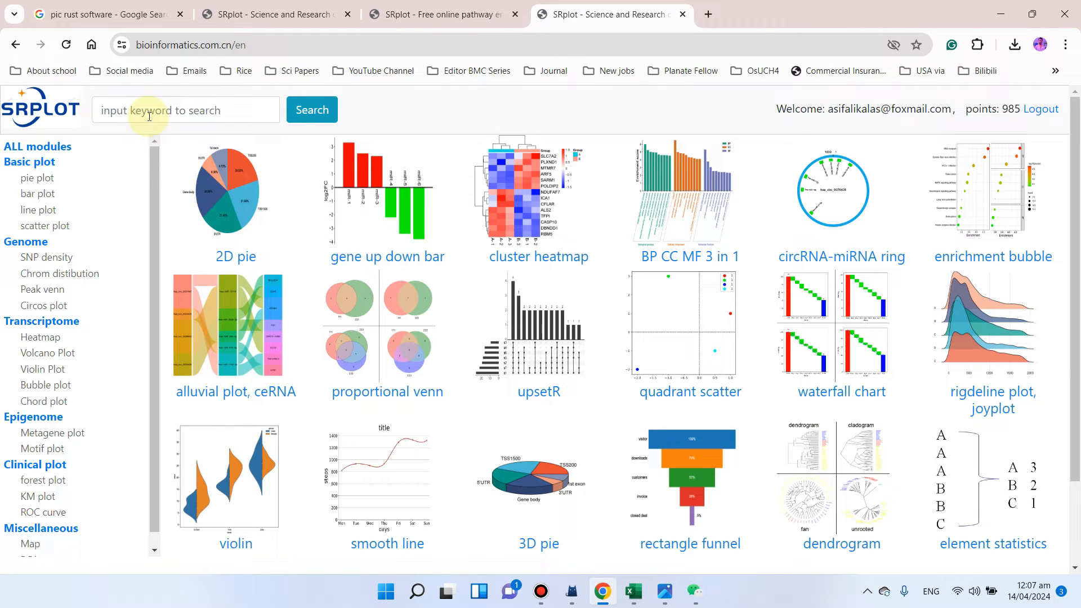
pyautogui.click(185, 110)
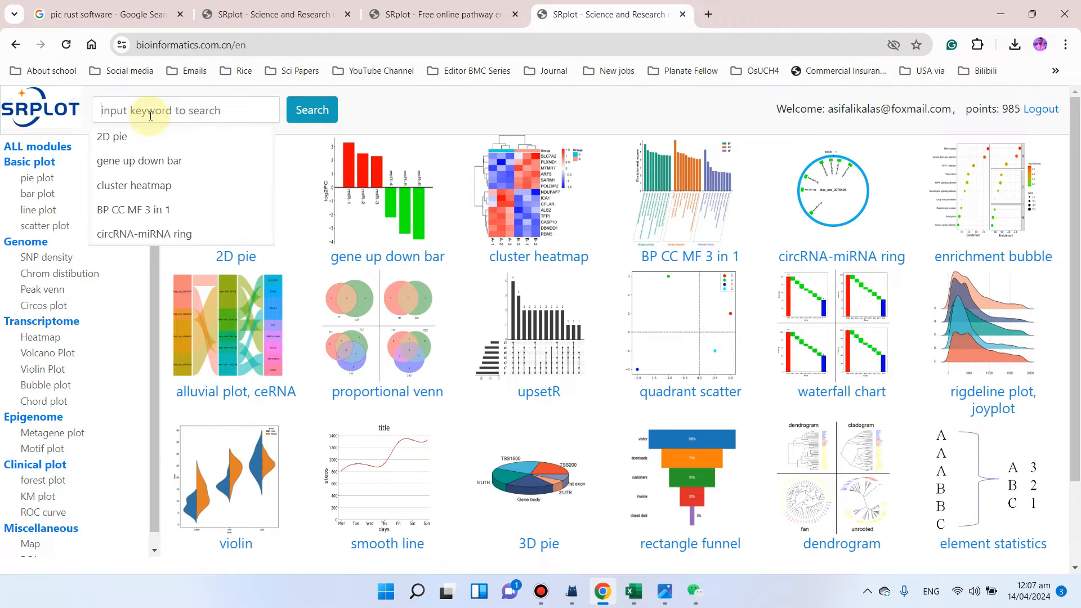
pyautogui.write('sum')
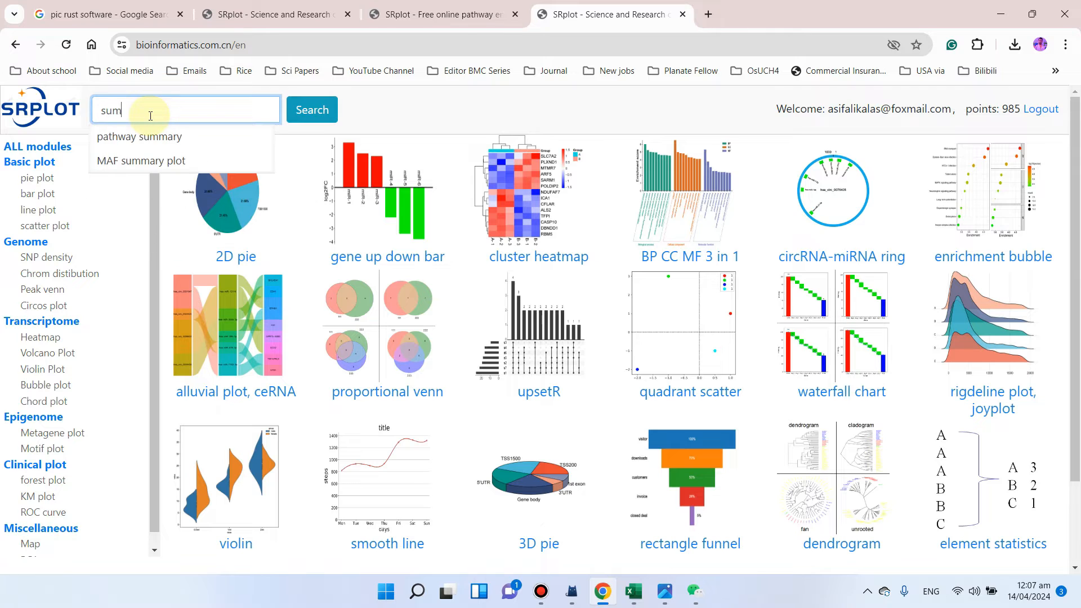
pyautogui.write('m')
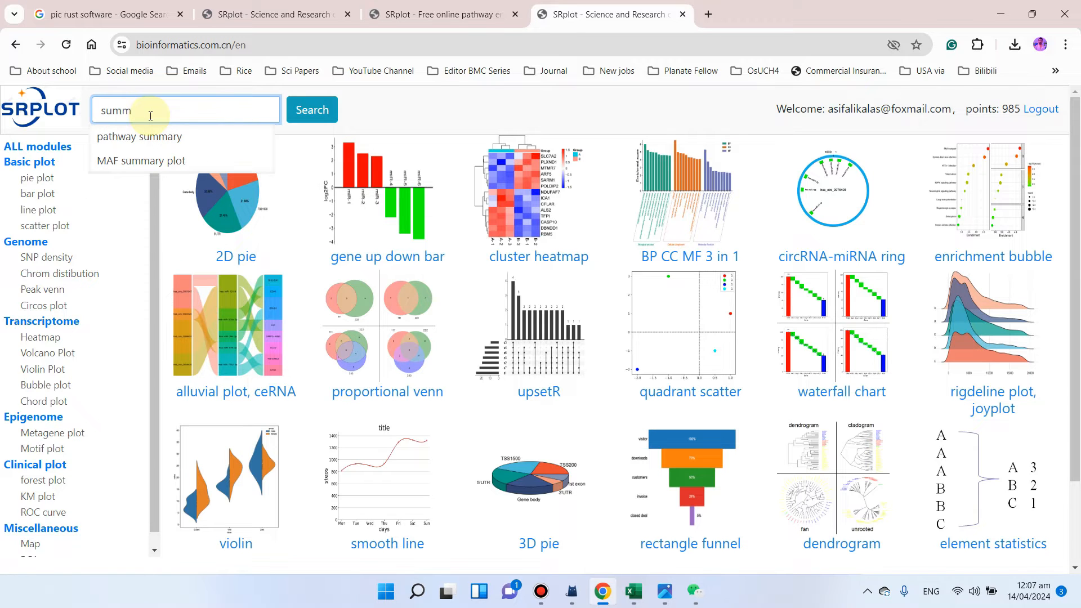
# Step: Choose the 'pathway summary' suggestion and run the search for it
pyautogui.click(138, 135)
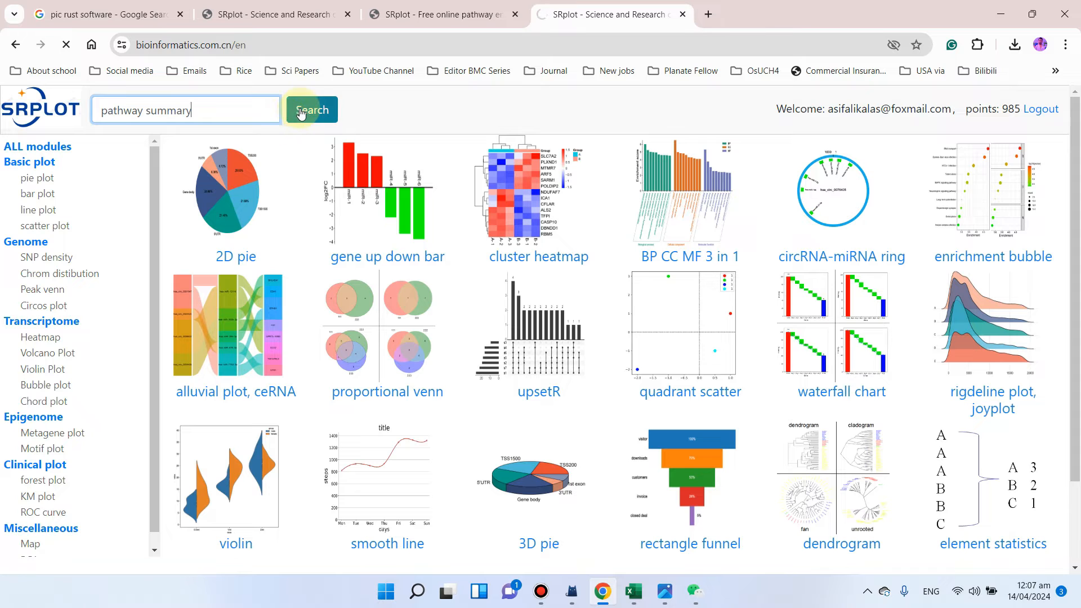
pyautogui.click(311, 110)
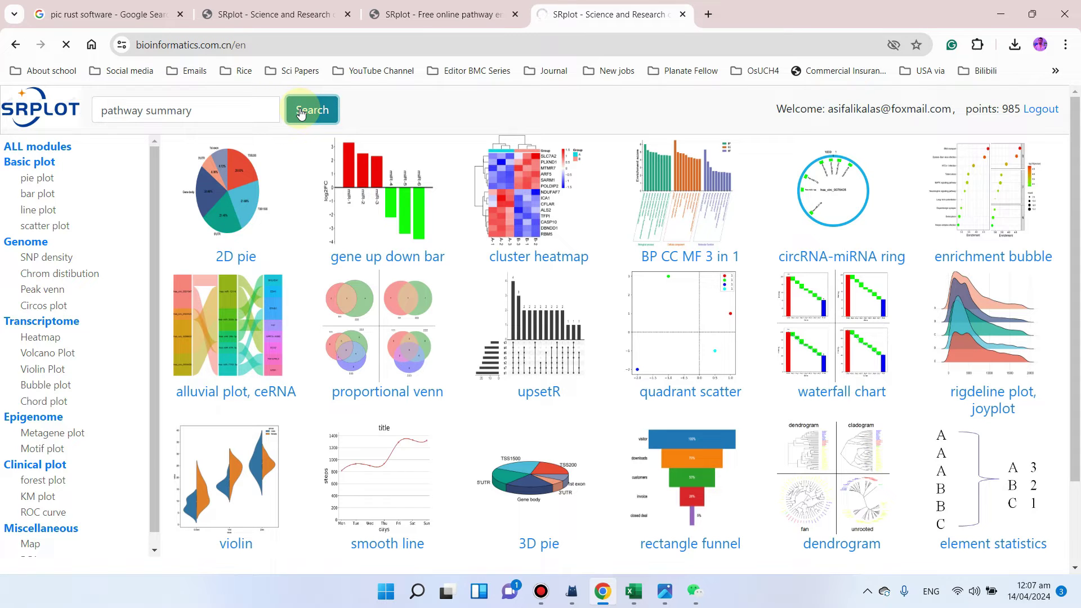
pyautogui.click(311, 109)
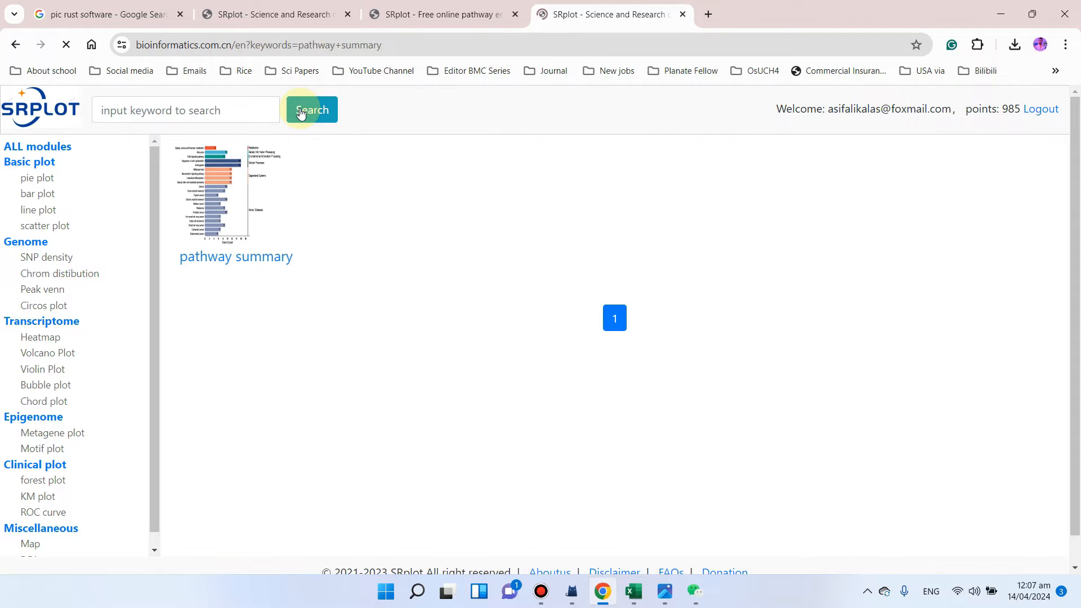
pyautogui.moveTo(236, 260)
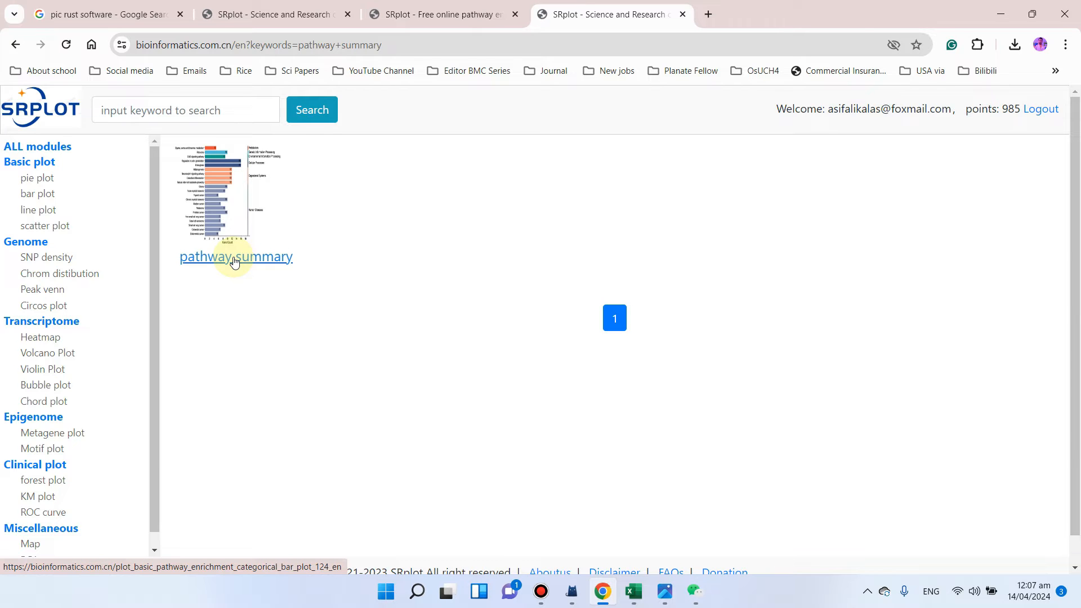
# Step: Open the pathway summary result to reach the enrichment category plot page and look over it
pyautogui.click(236, 257)
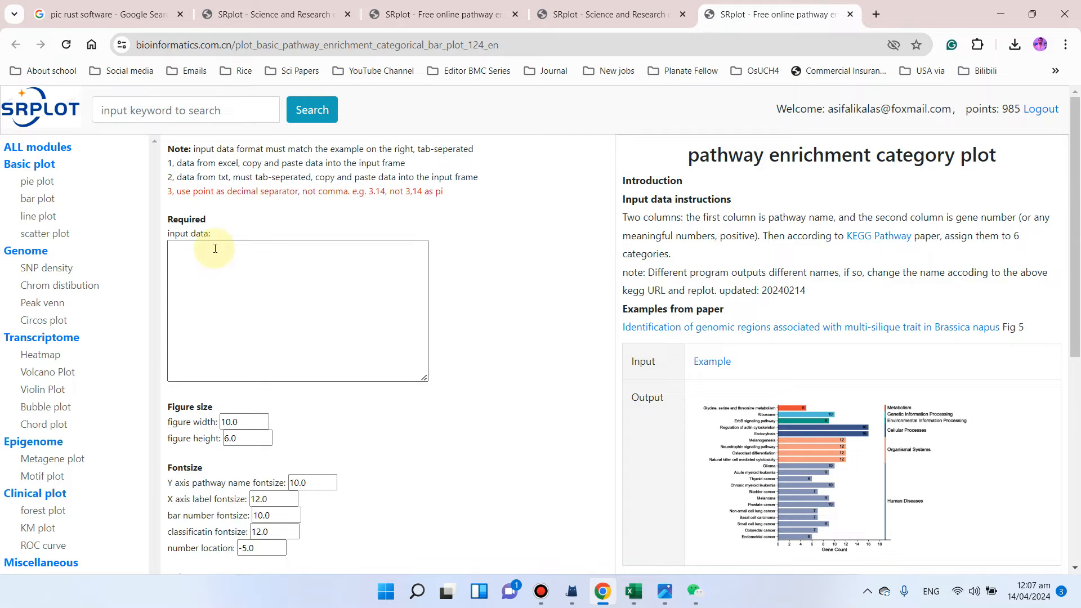
pyautogui.scroll(-3)
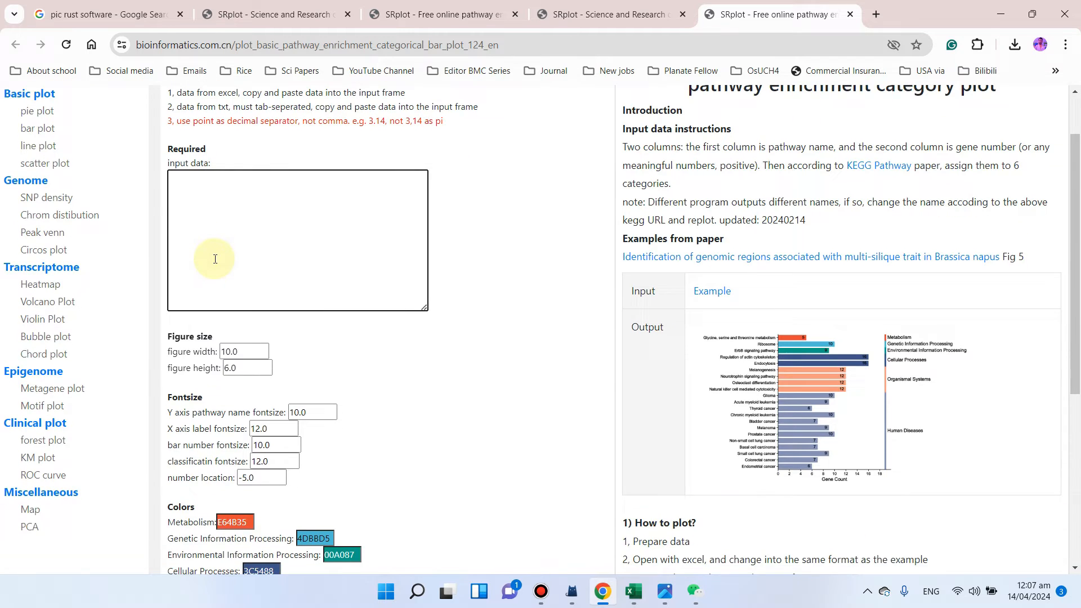
pyautogui.scroll(3)
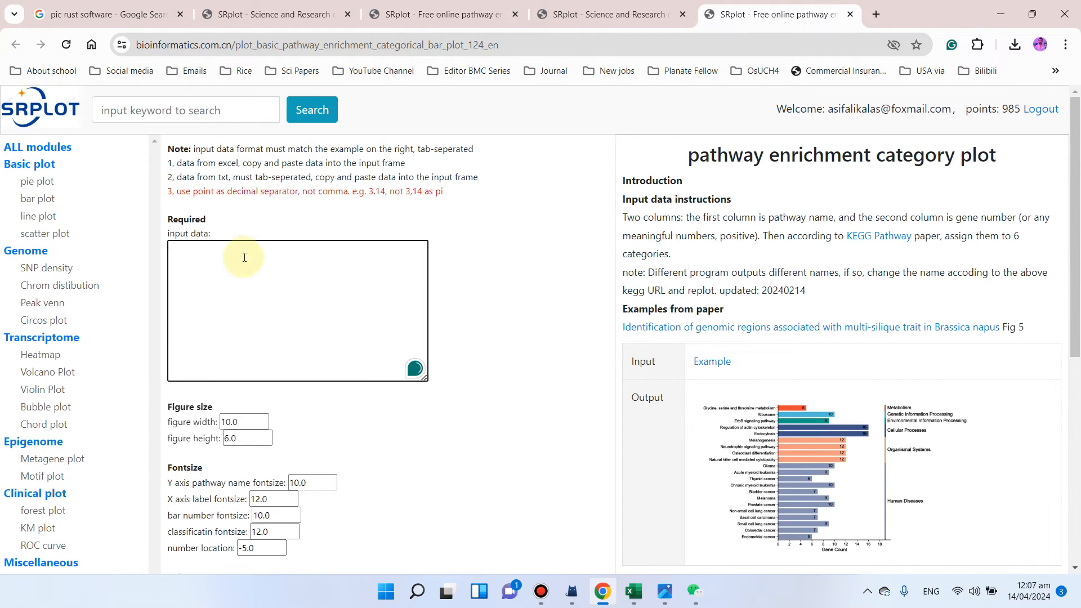
pyautogui.scroll(-3)
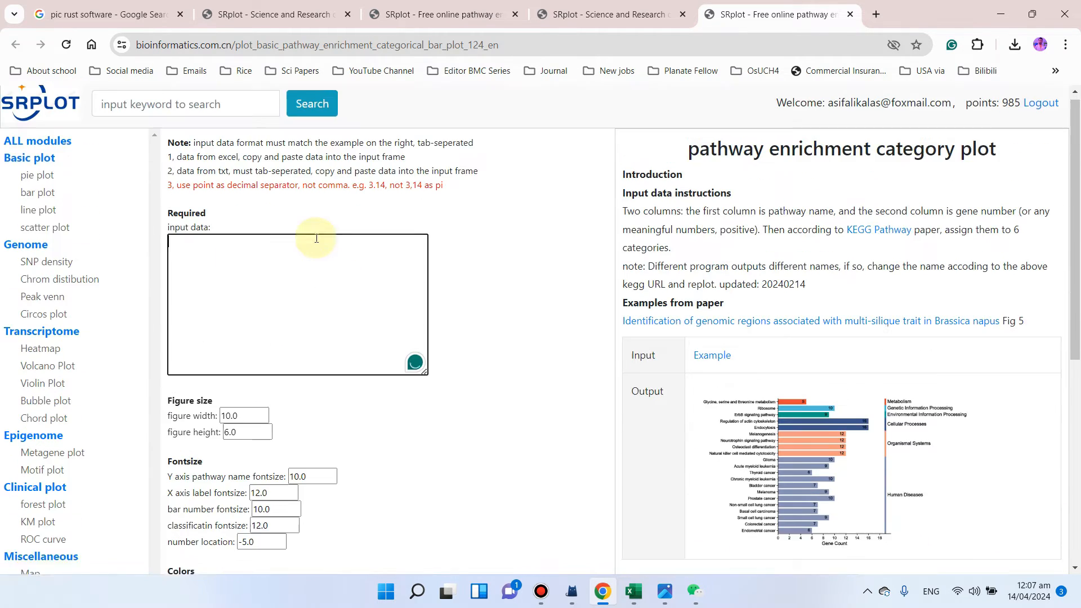
pyautogui.scroll(-3)
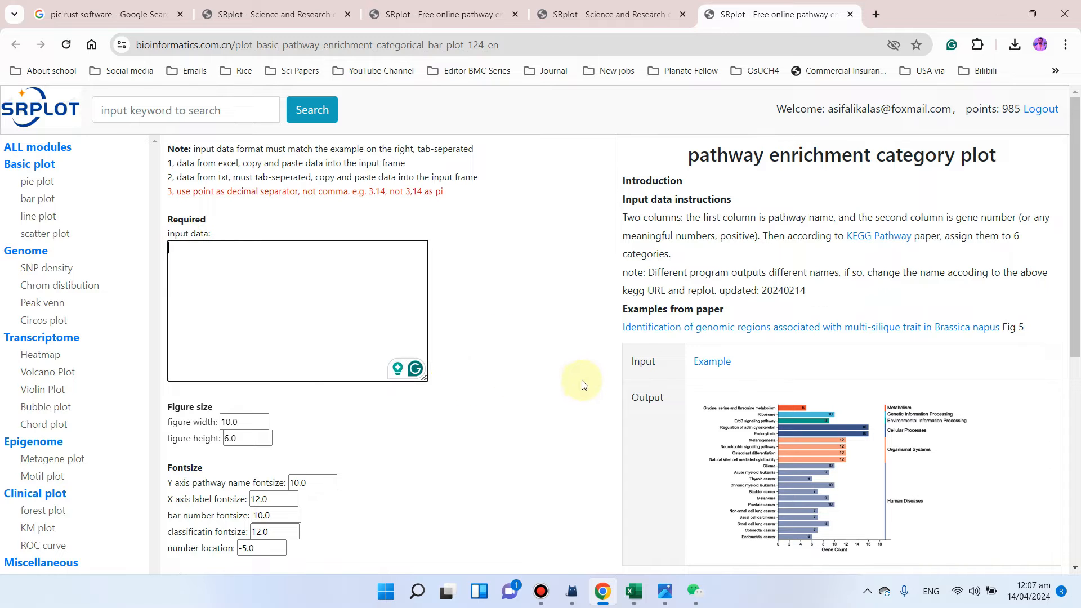
# Step: In the Excel workbook, copy the 21 KEGG pathway names with gene counts (A2:B22)
pyautogui.click(633, 591)
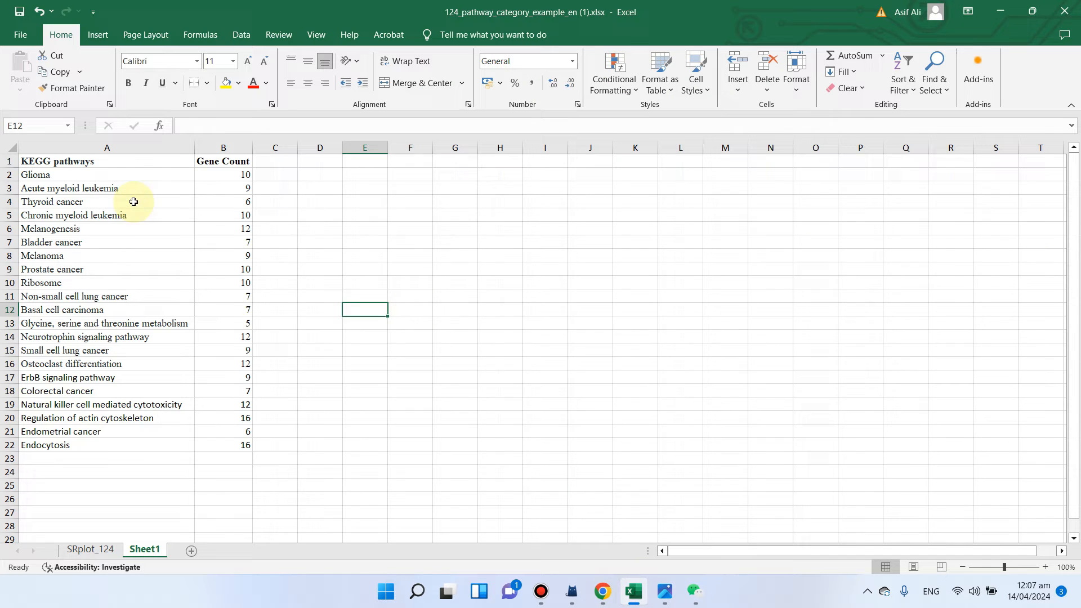
pyautogui.click(107, 174)
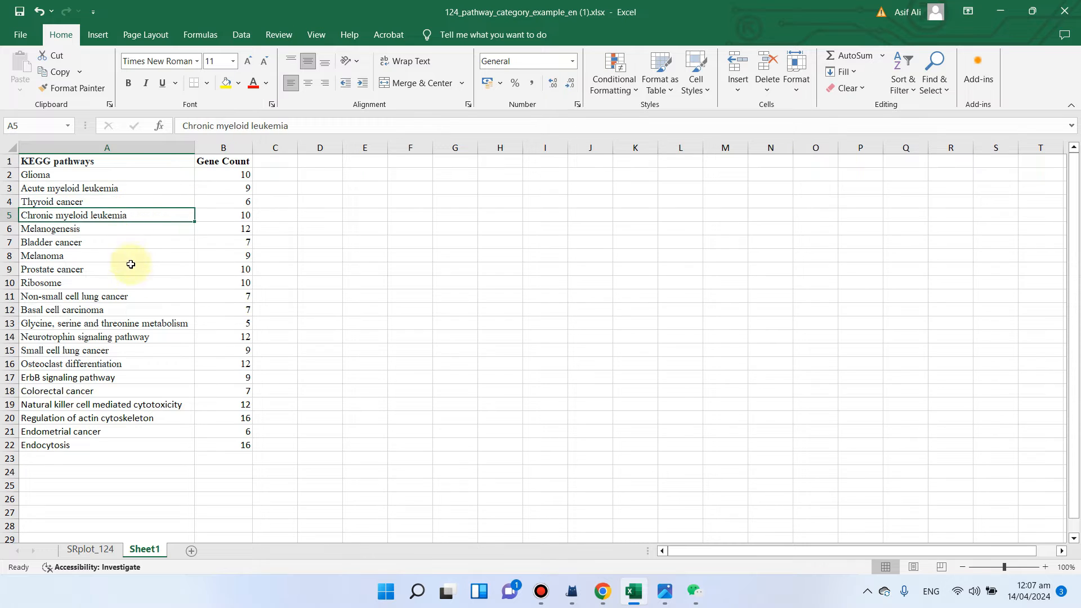
pyautogui.click(107, 255)
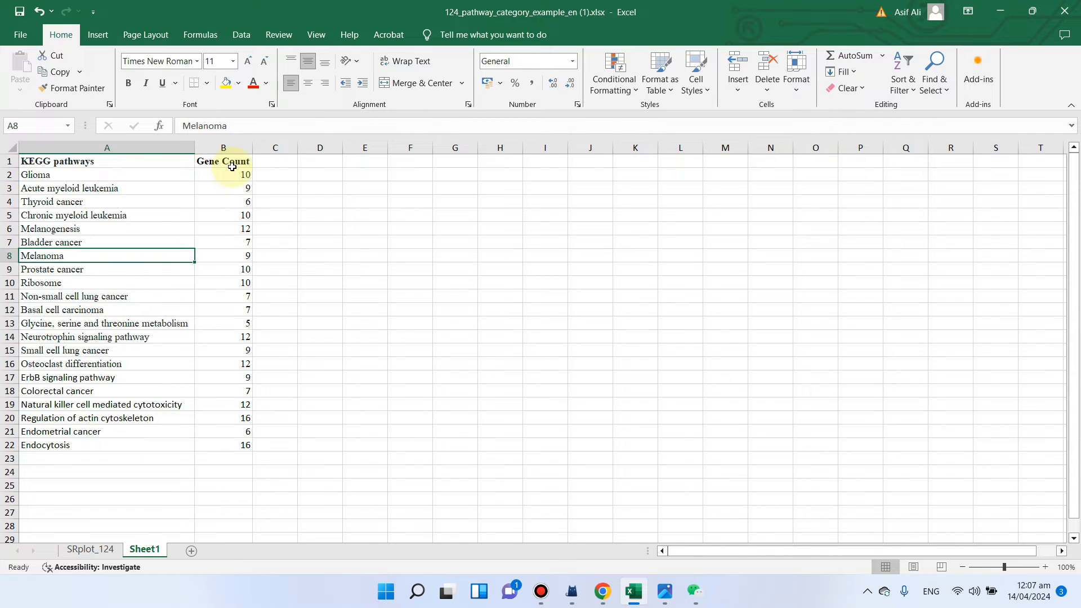
pyautogui.click(224, 161)
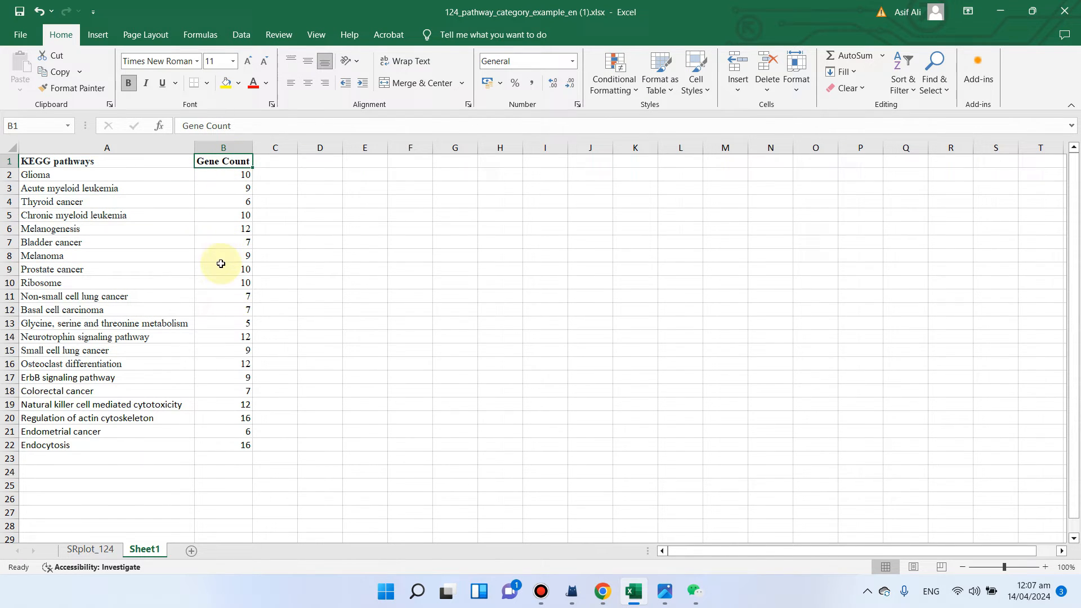
pyautogui.moveTo(45, 182)
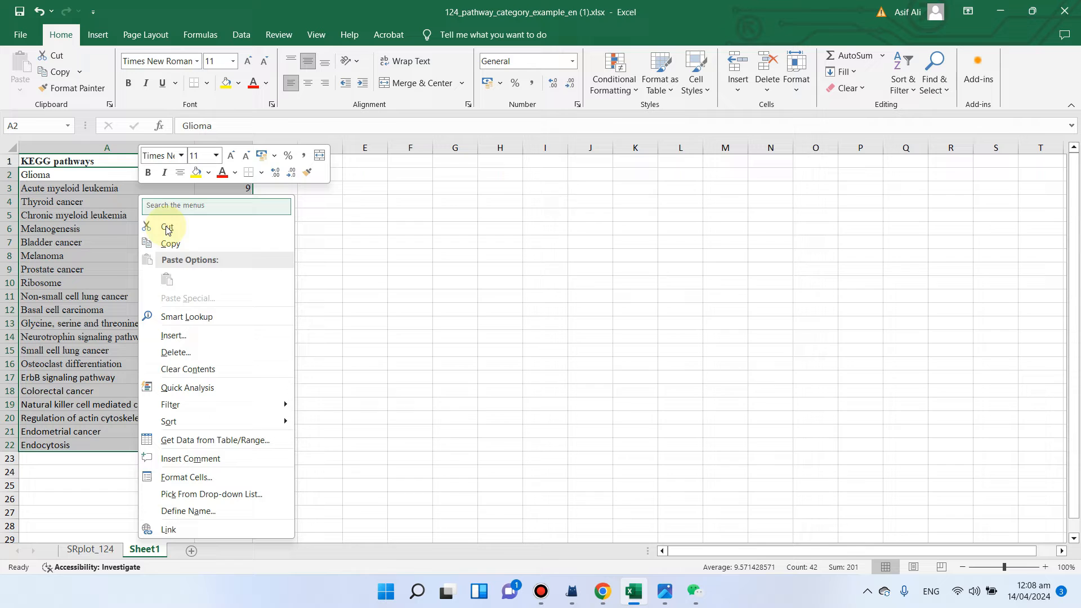
pyautogui.click(170, 244)
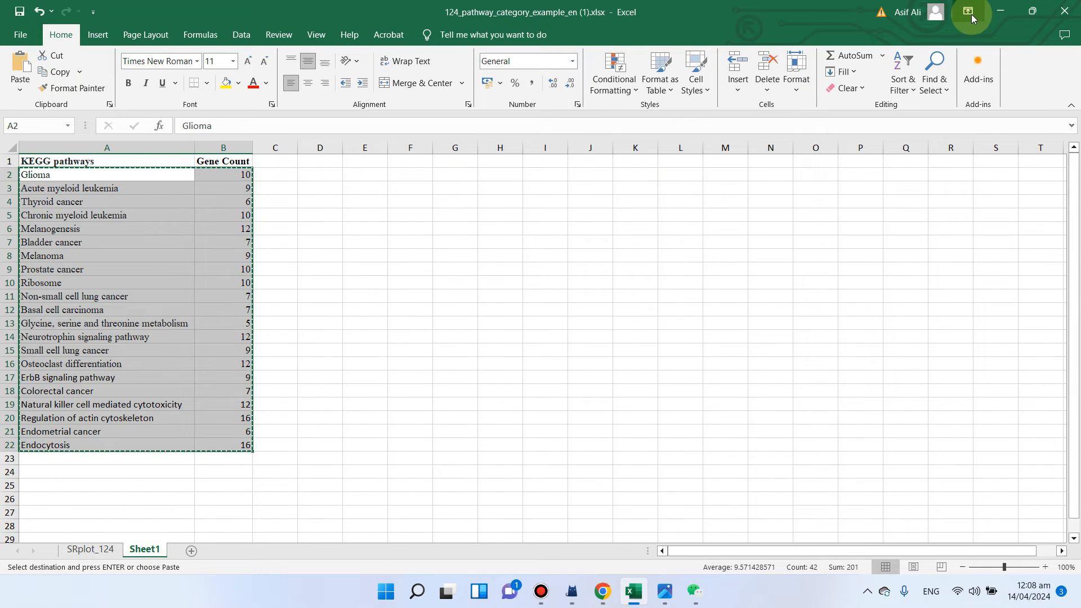
pyautogui.click(601, 591)
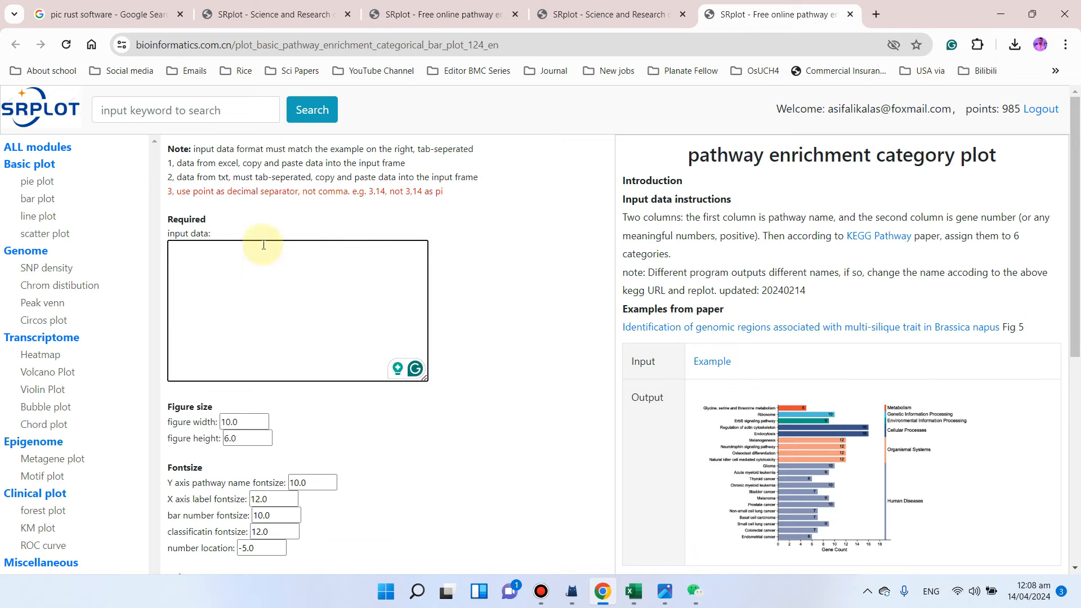
pyautogui.moveTo(236, 254)
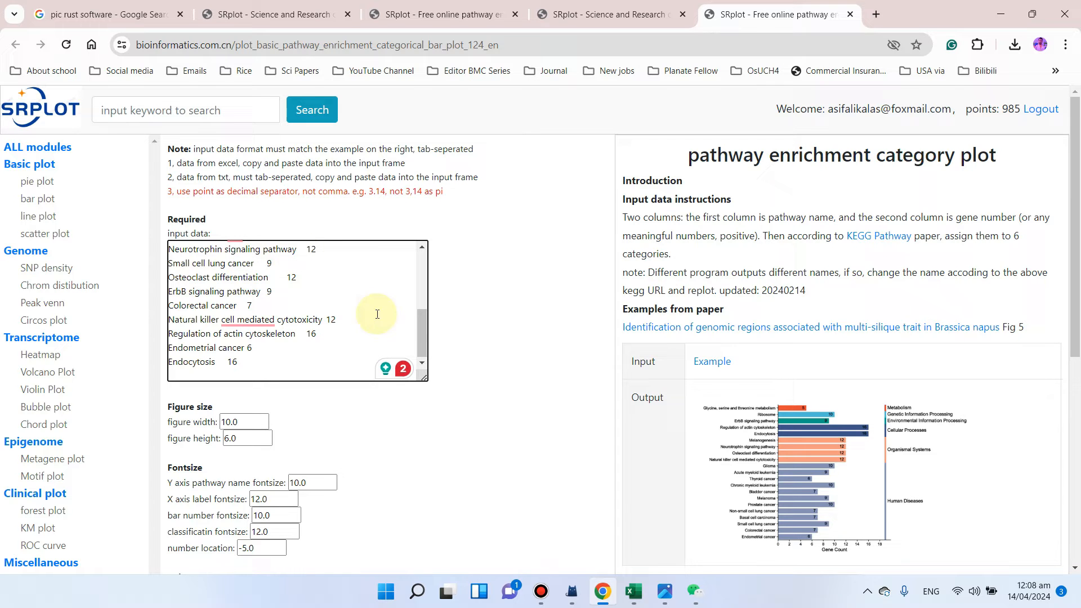
pyautogui.scroll(-3)
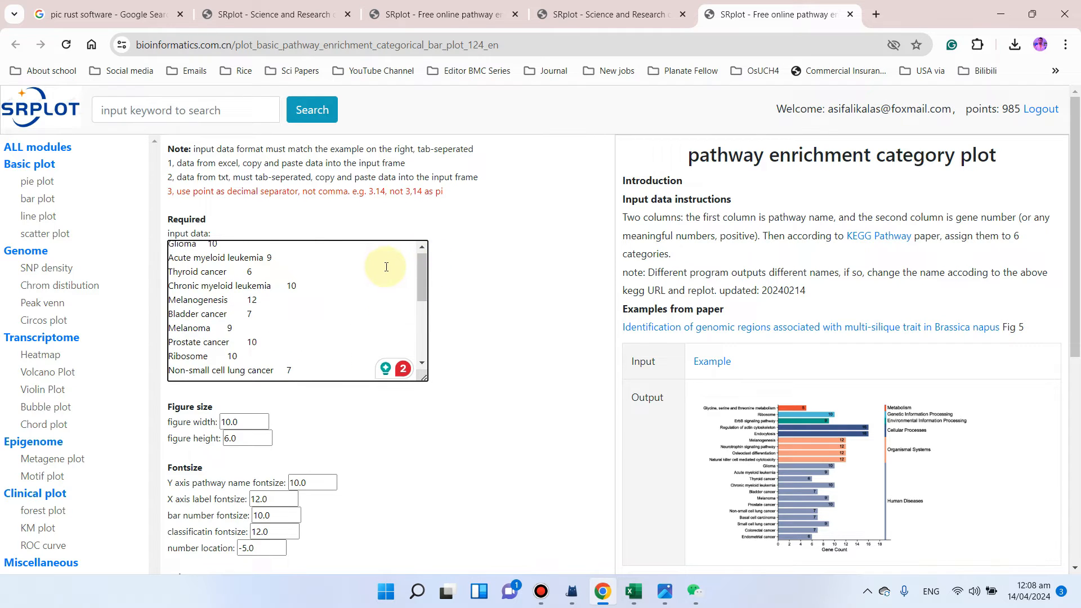
pyautogui.scroll(-3)
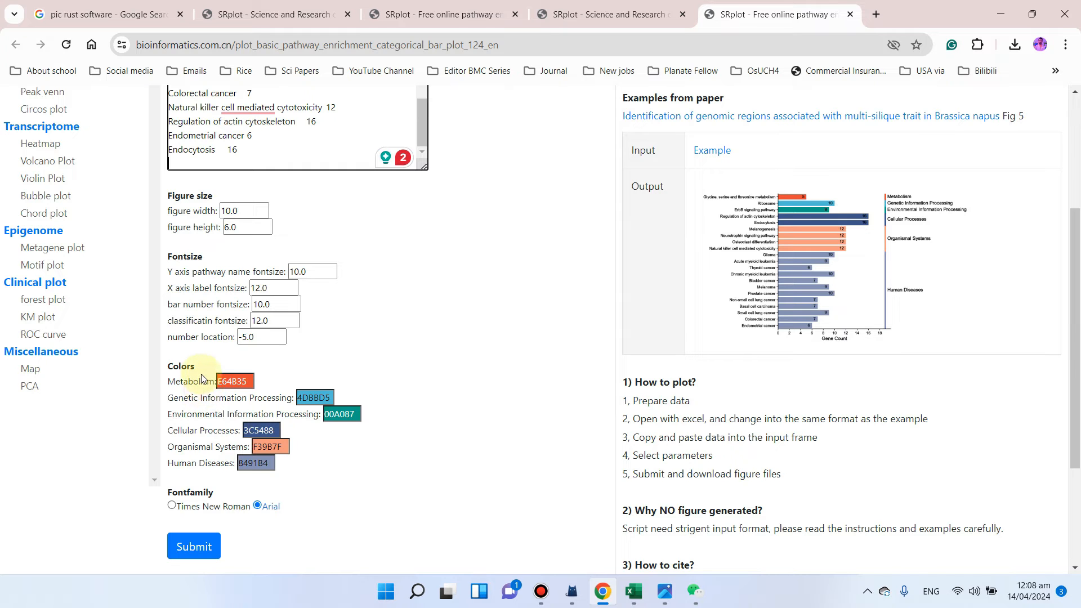
pyautogui.moveTo(219, 373)
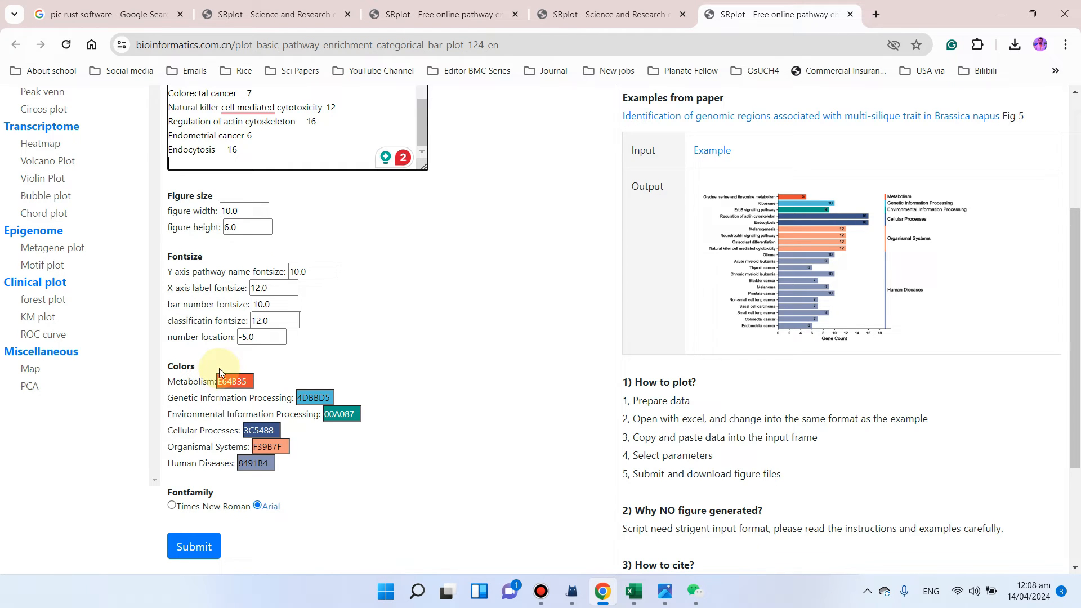
pyautogui.scroll(3)
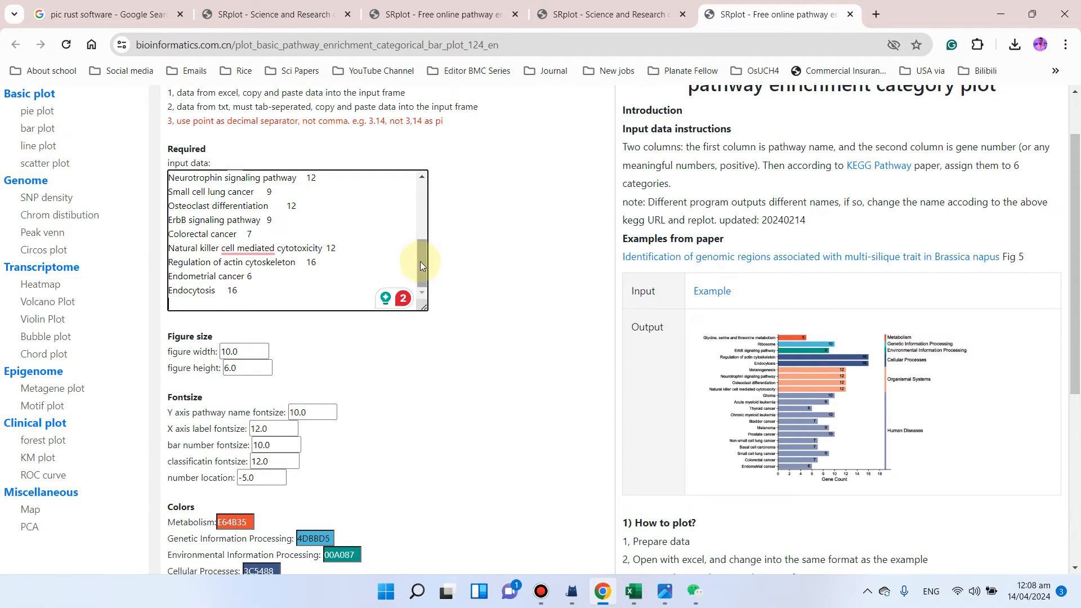
pyautogui.scroll(-3)
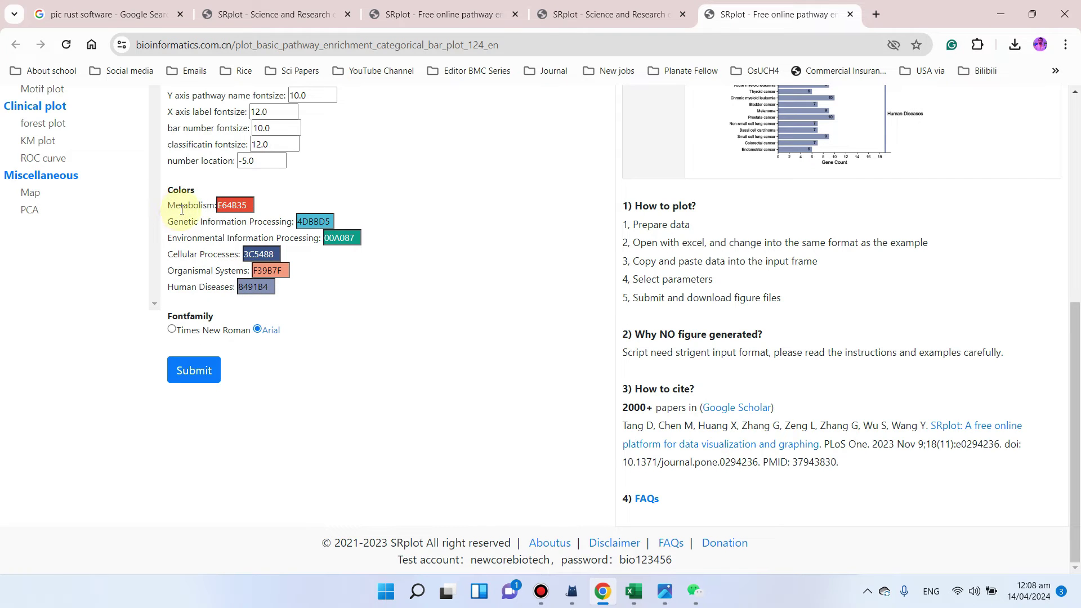
pyautogui.moveTo(210, 225)
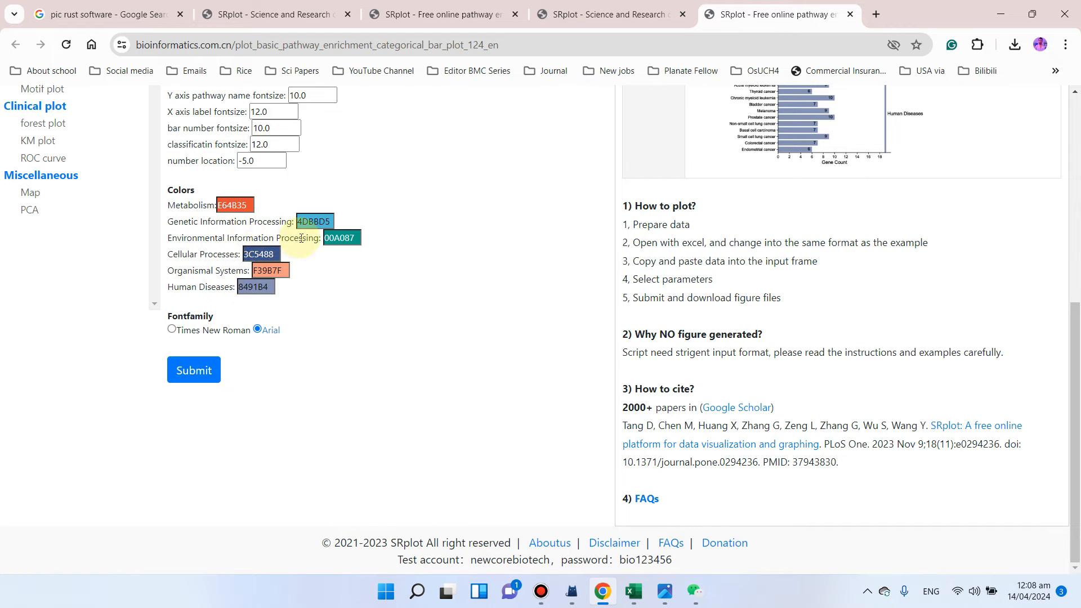
pyautogui.moveTo(199, 273)
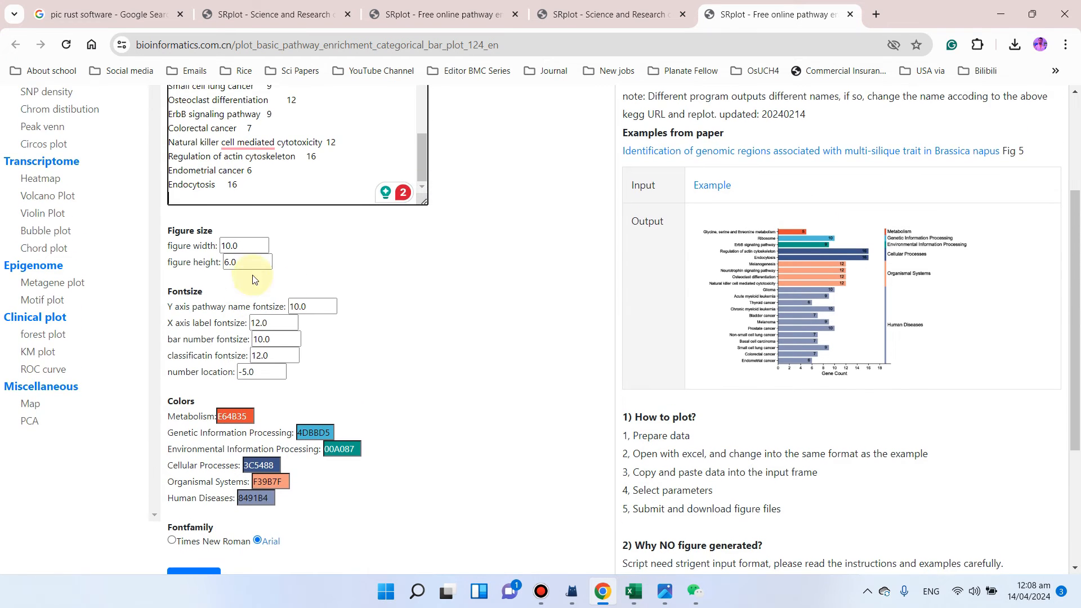
pyautogui.scroll(3)
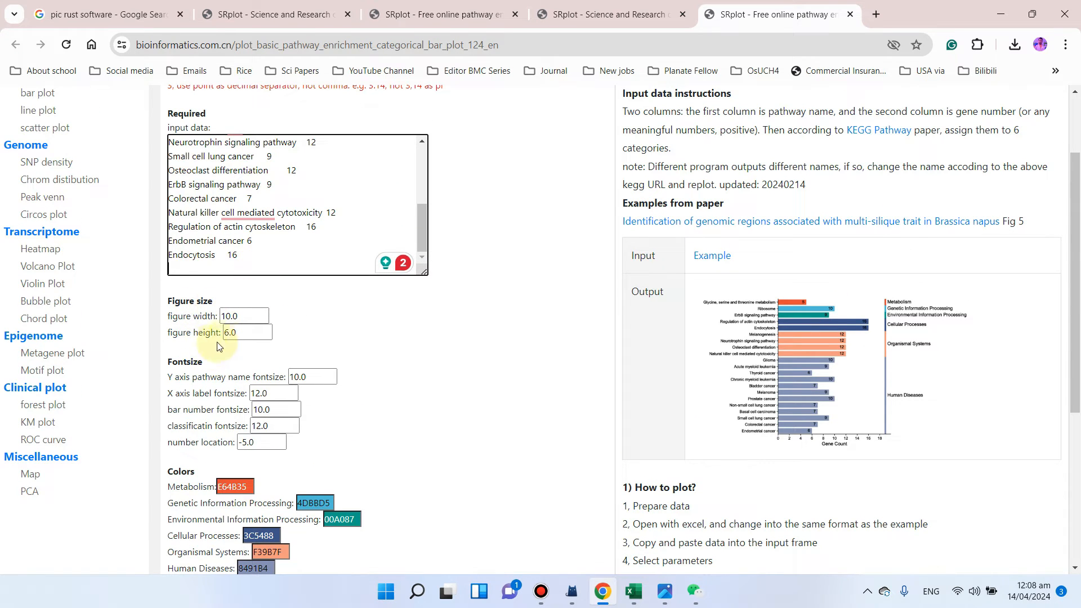
pyautogui.scroll(-3)
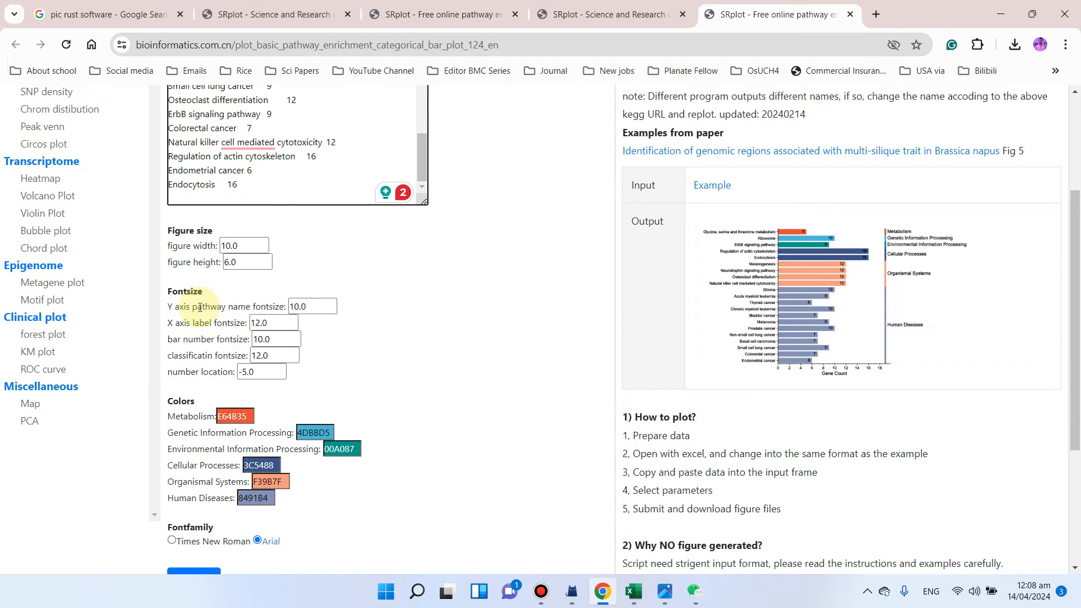
pyautogui.moveTo(211, 299)
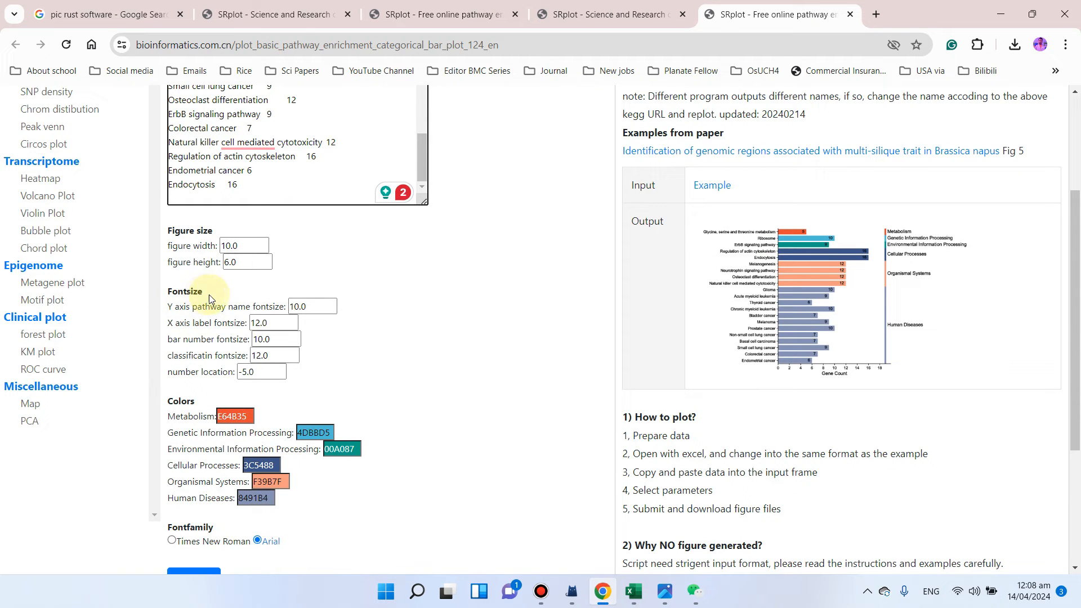
pyautogui.scroll(-3)
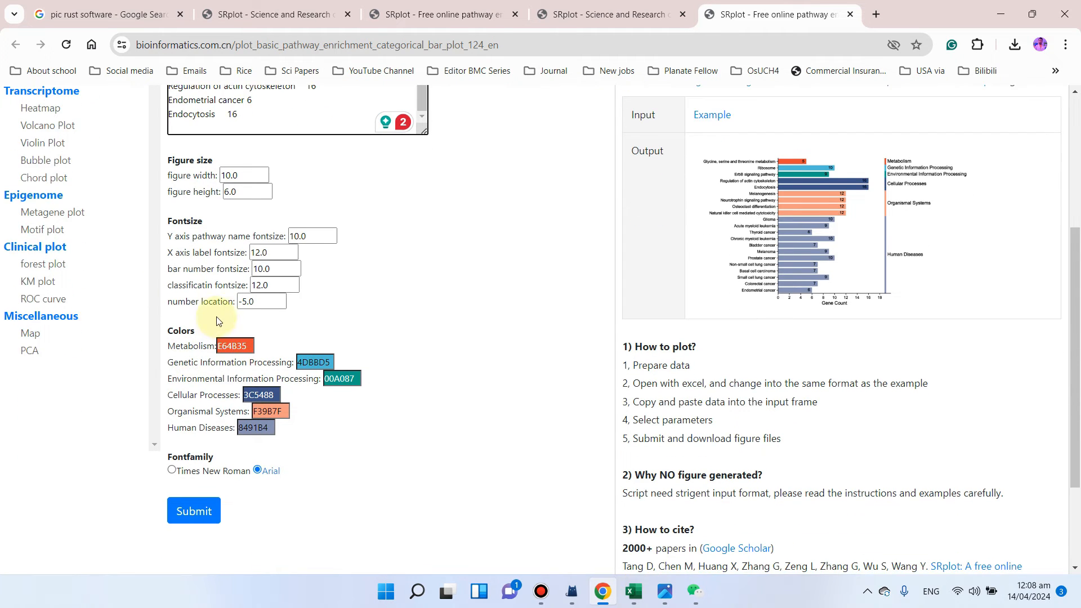
pyautogui.moveTo(178, 296)
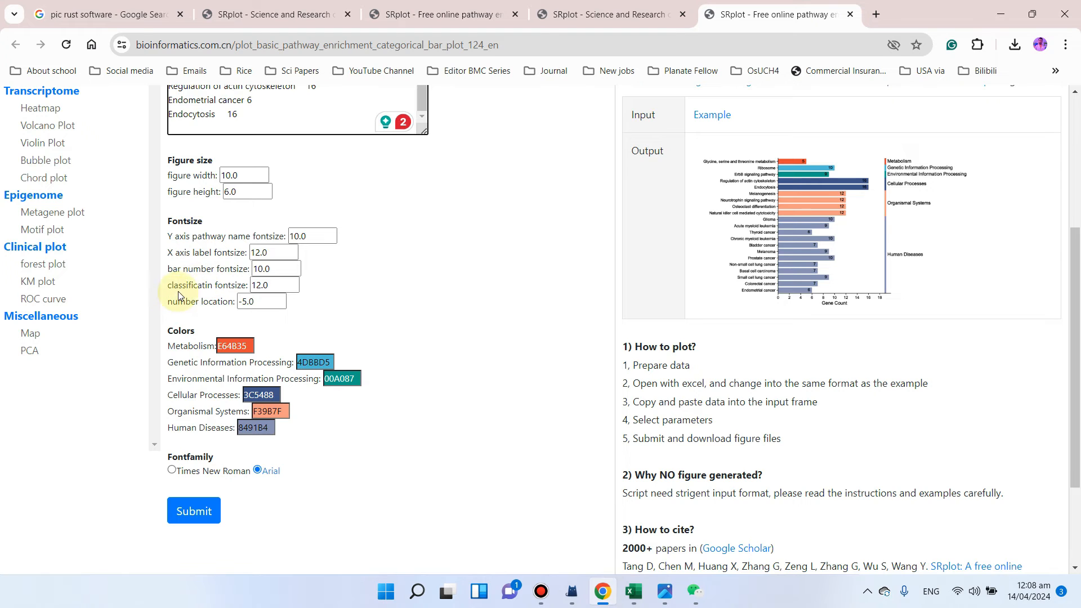
pyautogui.moveTo(703, 249)
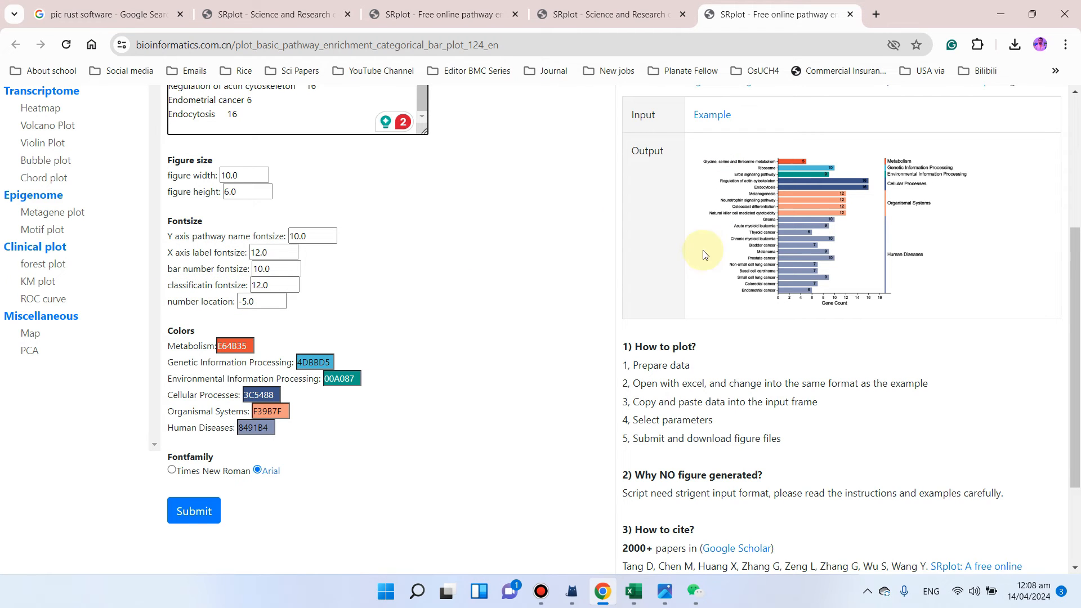
pyautogui.moveTo(219, 305)
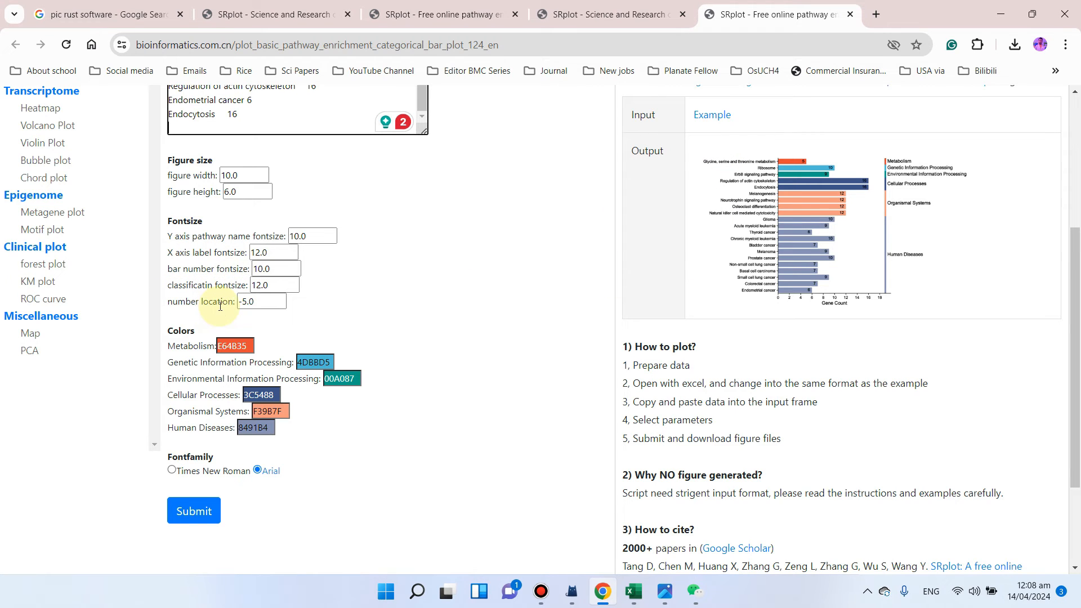
pyautogui.scroll(-3)
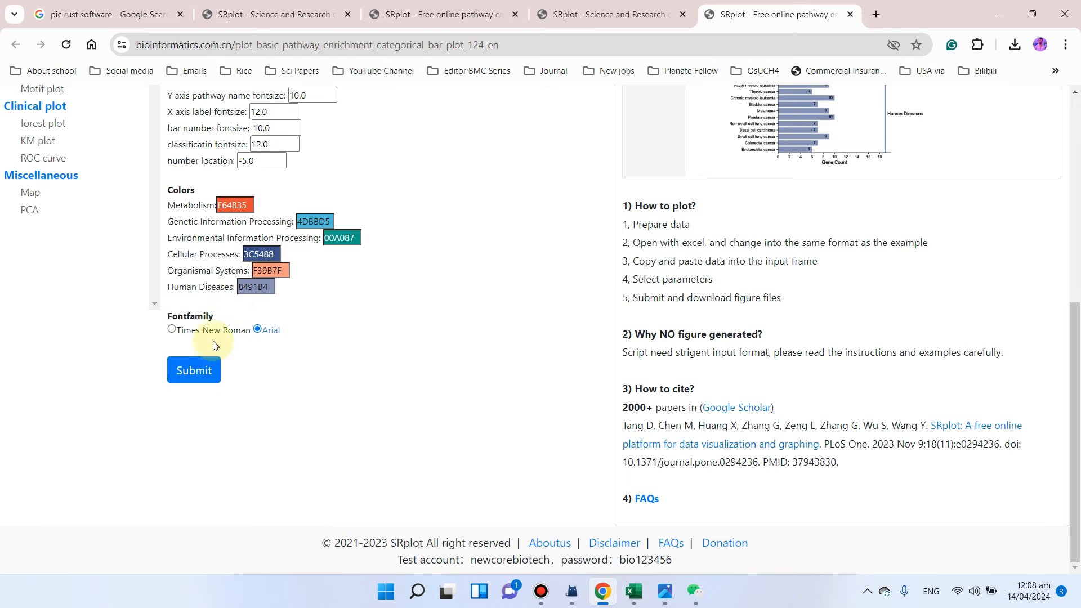
pyautogui.moveTo(217, 327)
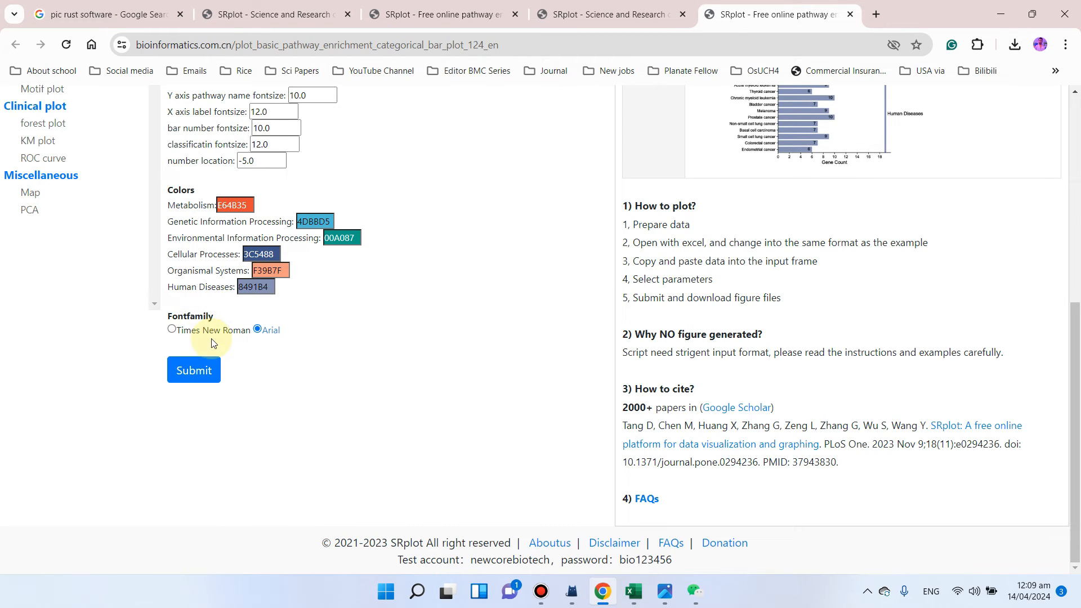
pyautogui.moveTo(293, 338)
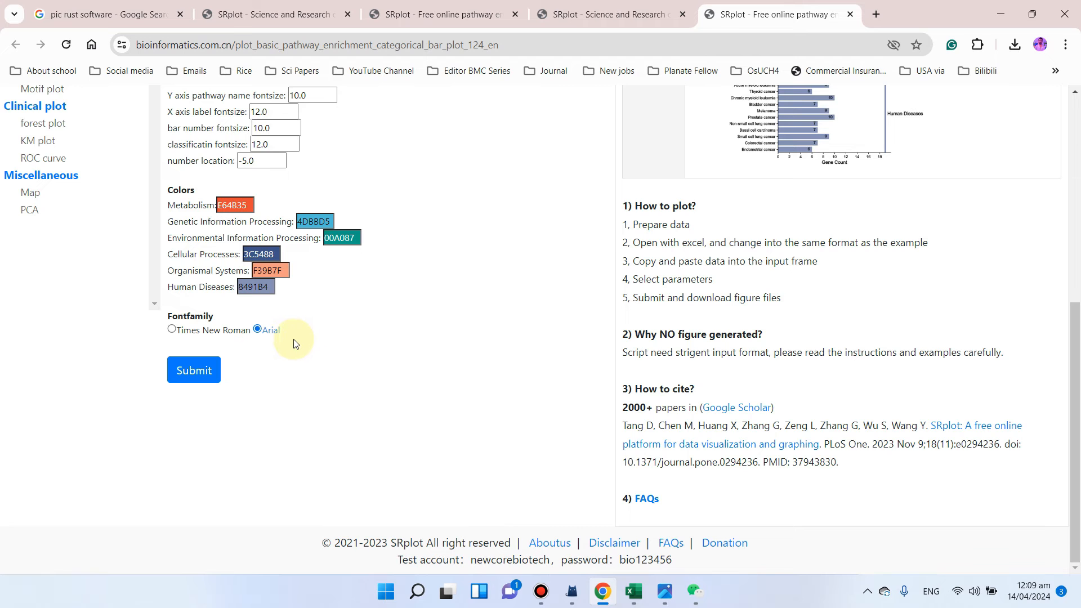
pyautogui.scroll(3)
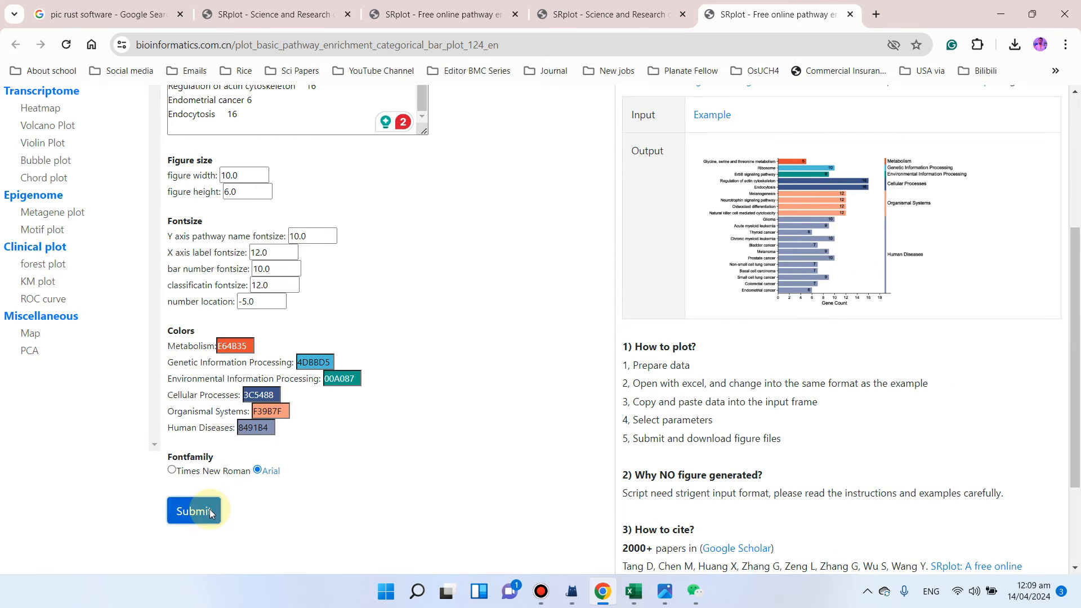
# Step: Submit the data to generate the six-category KEGG pathway bar plot
pyautogui.click(193, 511)
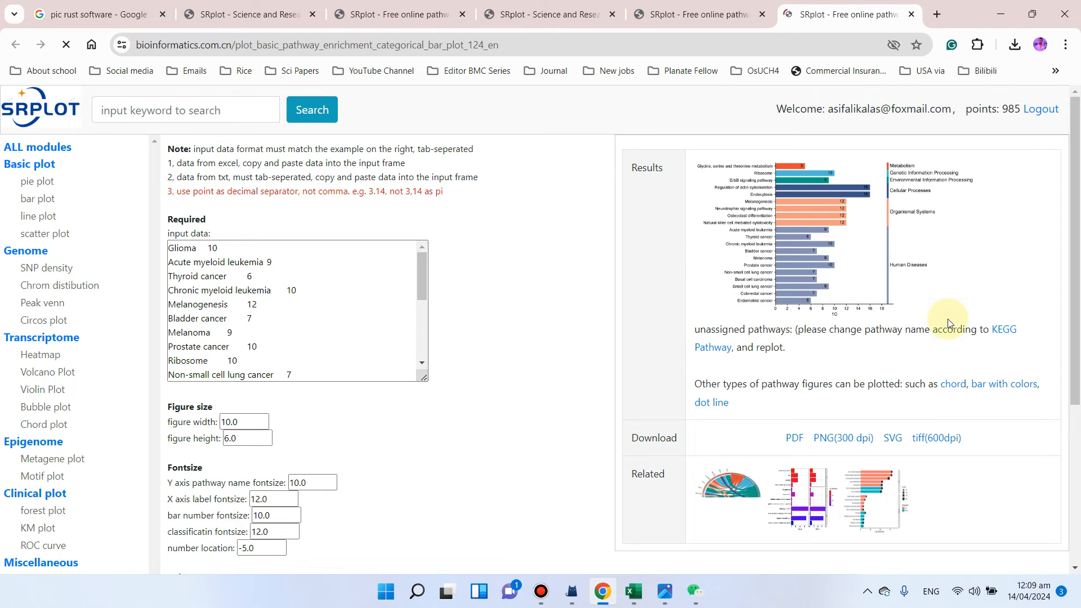
pyautogui.moveTo(814, 361)
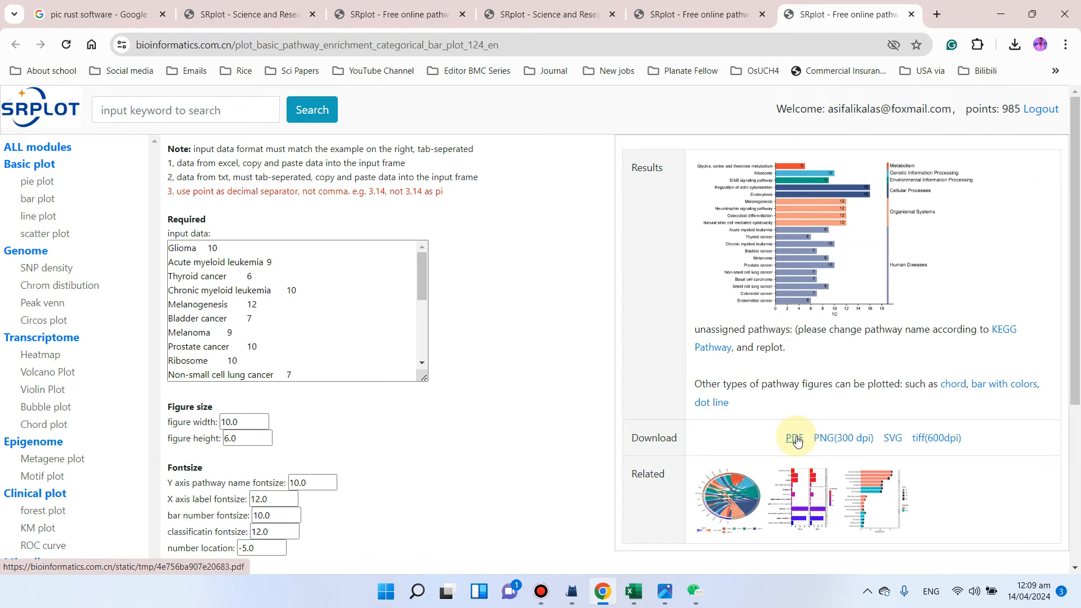
pyautogui.moveTo(891, 438)
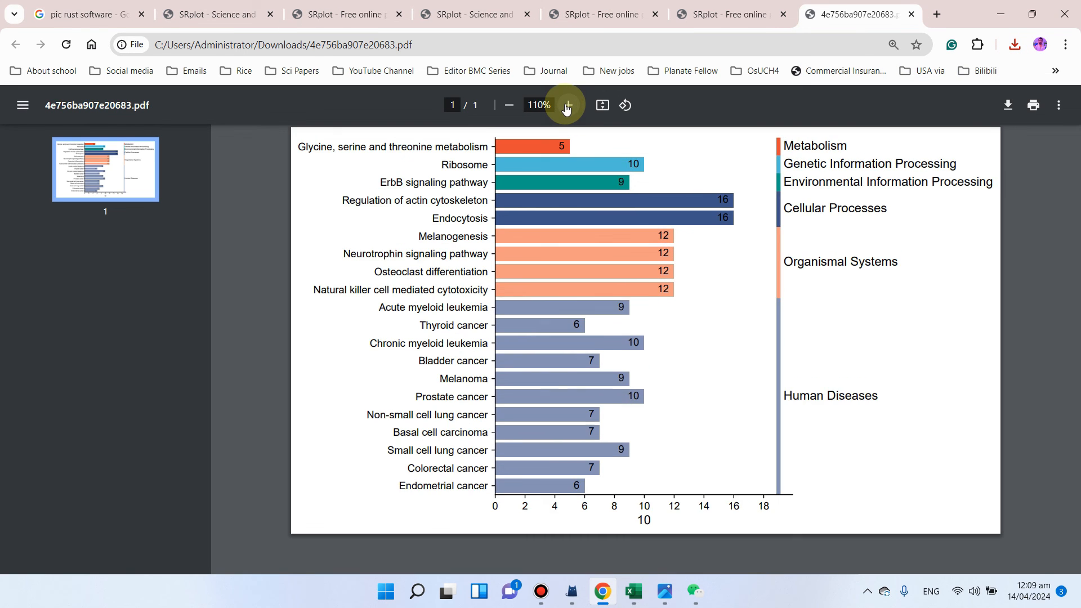
# Step: Zoom the downloaded PDF to 125% and look over the 21 bars and category labels
pyautogui.click(567, 105)
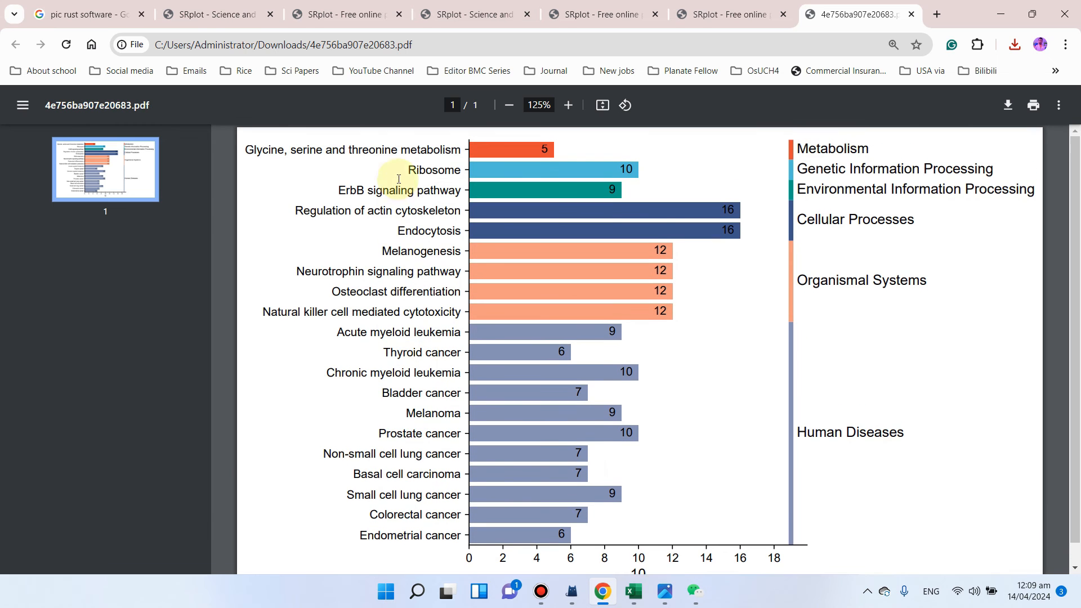
pyautogui.scroll(-3)
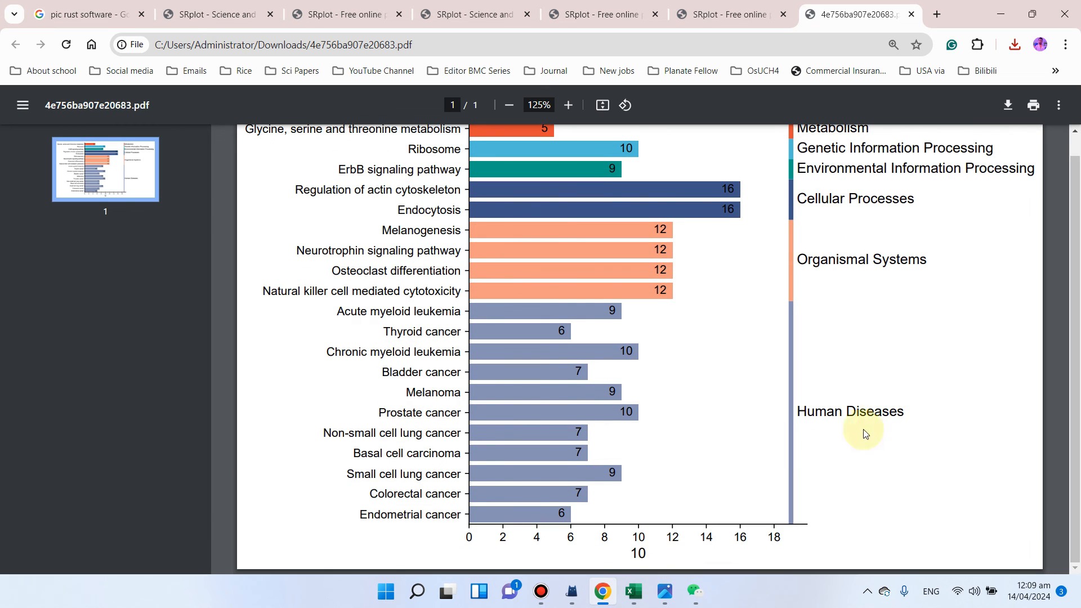
pyautogui.scroll(3)
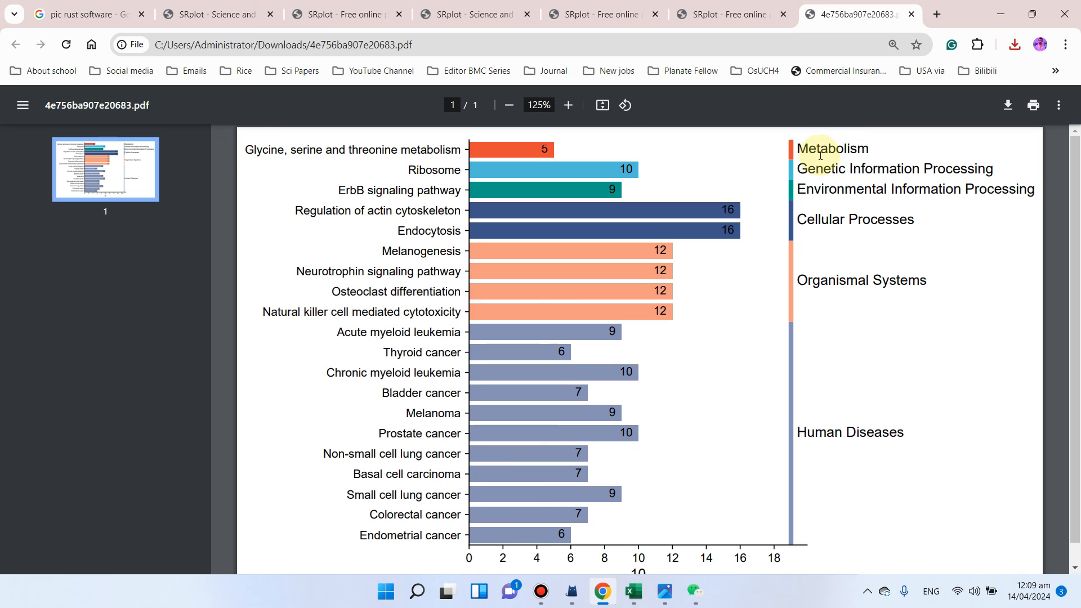
pyautogui.moveTo(783, 283)
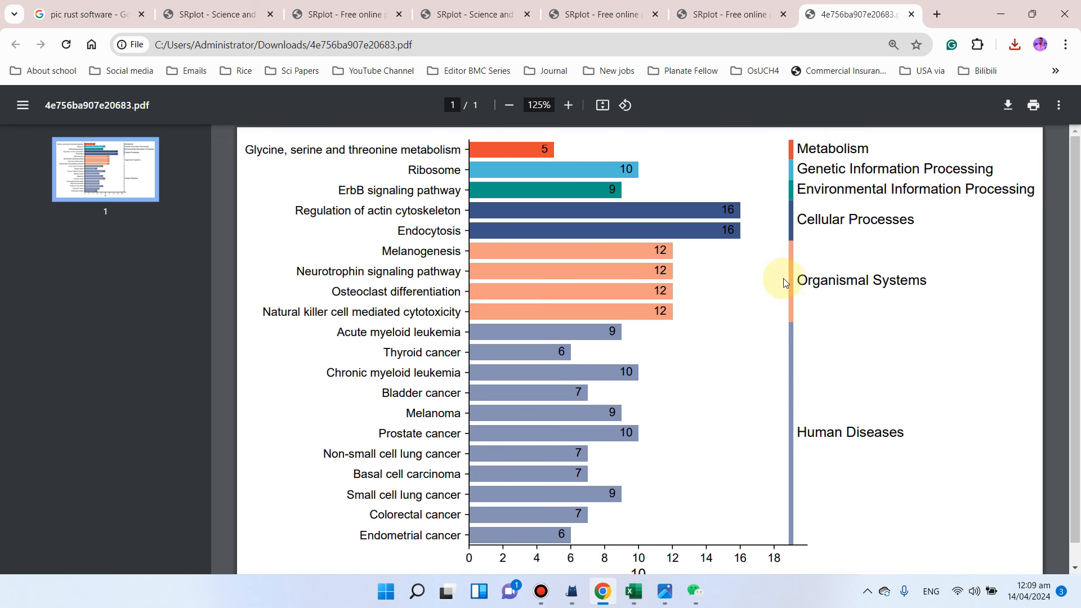
pyautogui.scroll(-3)
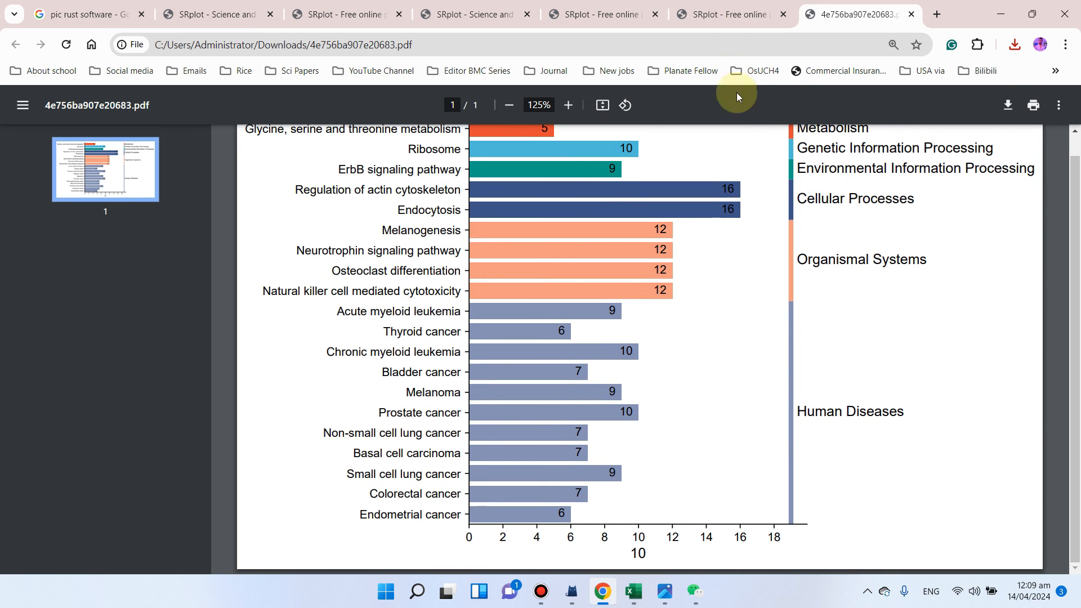
# Step: Switch back to the SRplot results tab showing the plot and its download formats
pyautogui.click(729, 14)
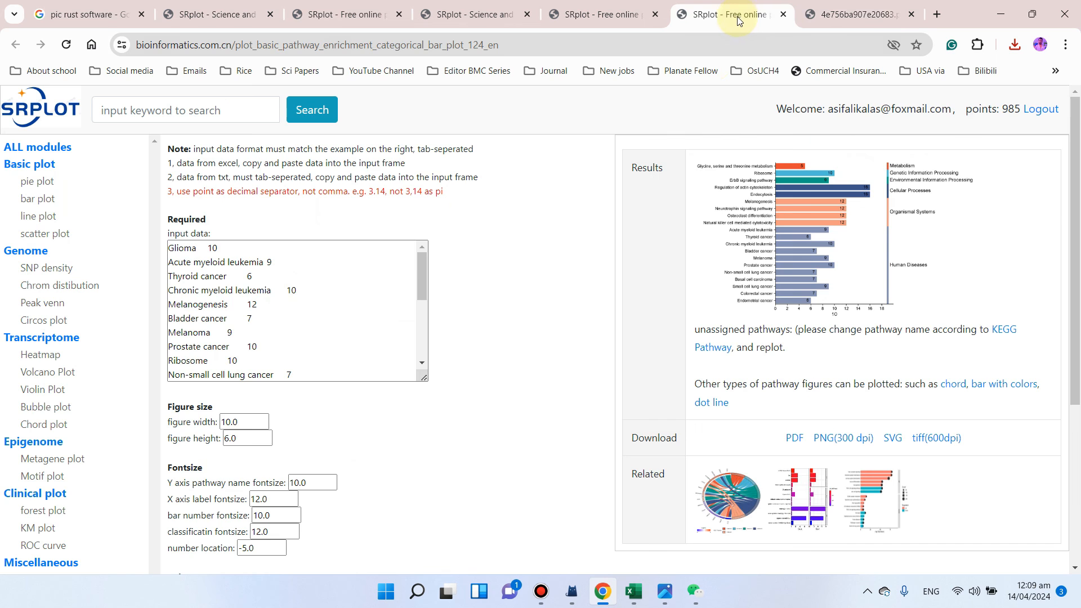
pyautogui.moveTo(1073, 302)
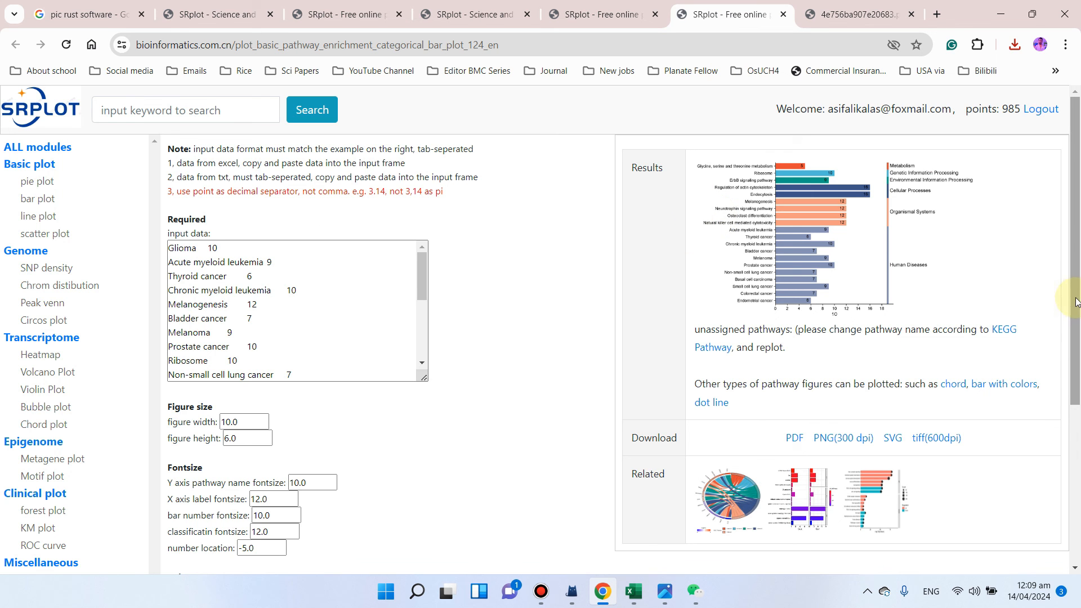
pyautogui.scroll(-3)
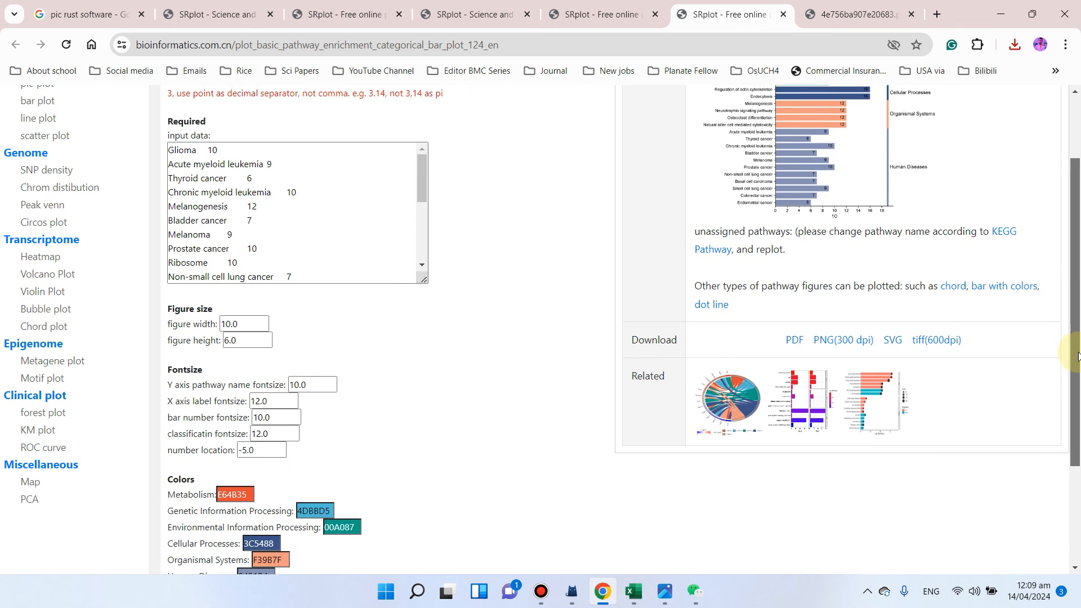
pyautogui.scroll(3)
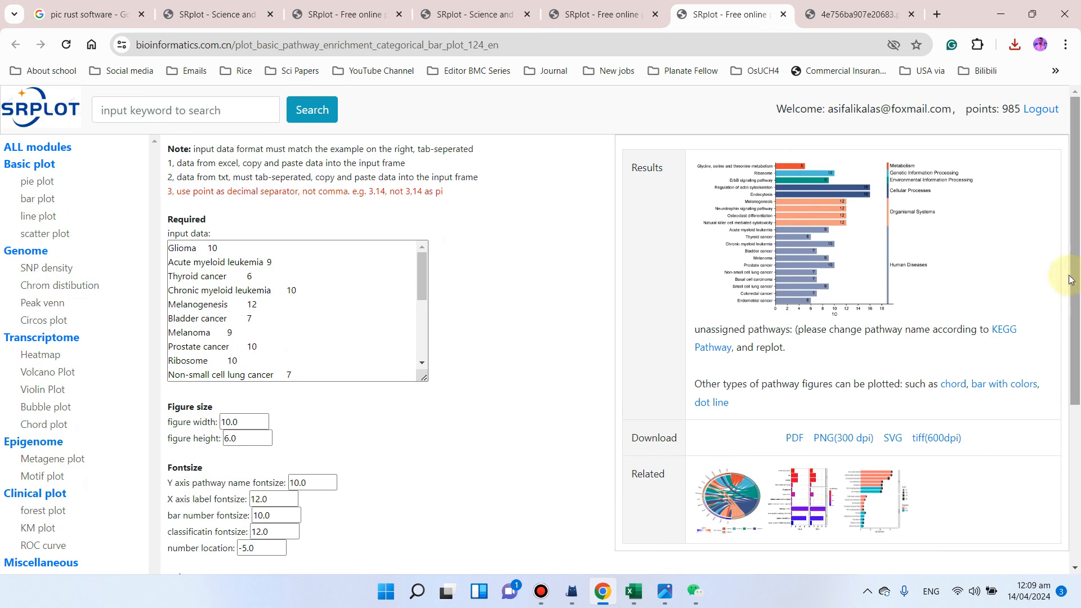